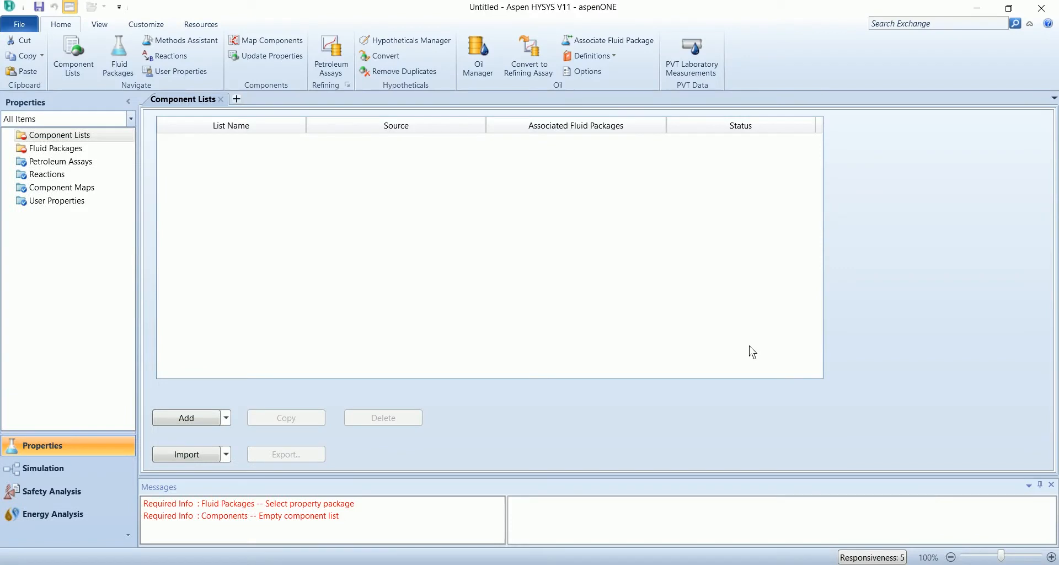
mouse_move(238, 247)
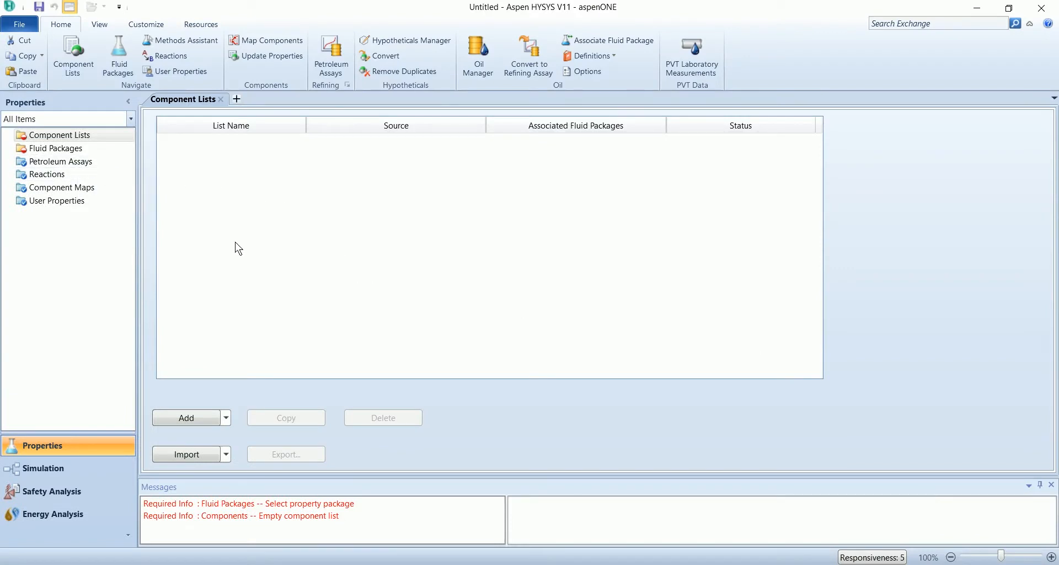
Step: Select the Assay Components Celsius to 850C list on the Petroleum Assays page
click(60, 161)
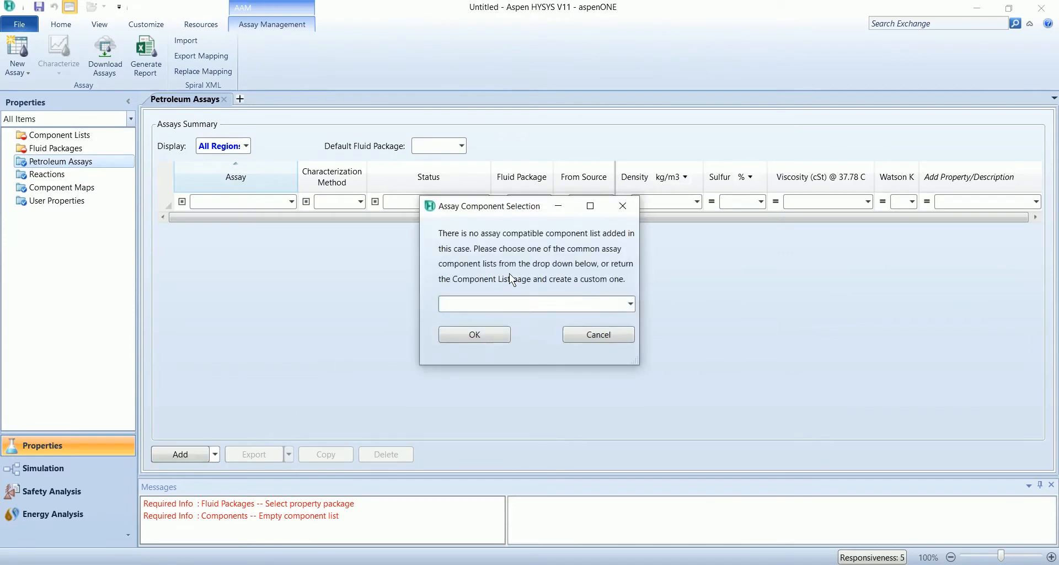
click(630, 304)
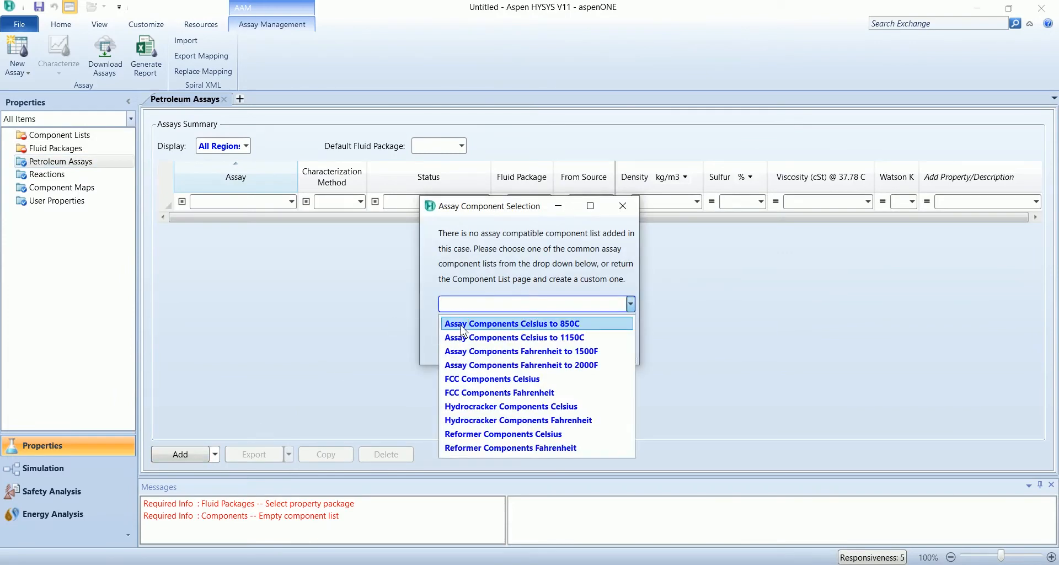
click(622, 205)
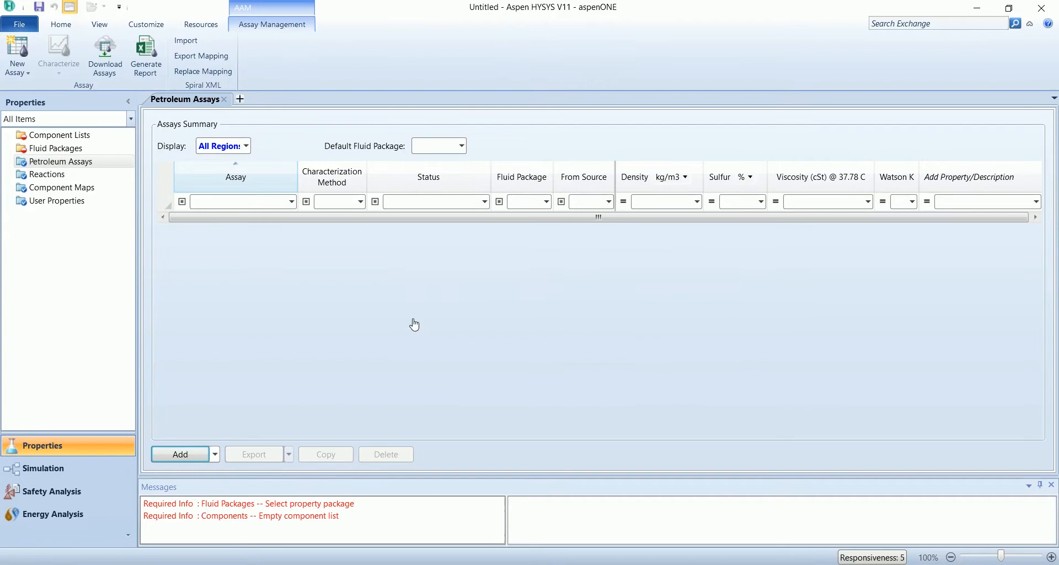
Step: Add the Basrah Medium-1983 assay from the library after filtering countries by Iraq
click(179, 454)
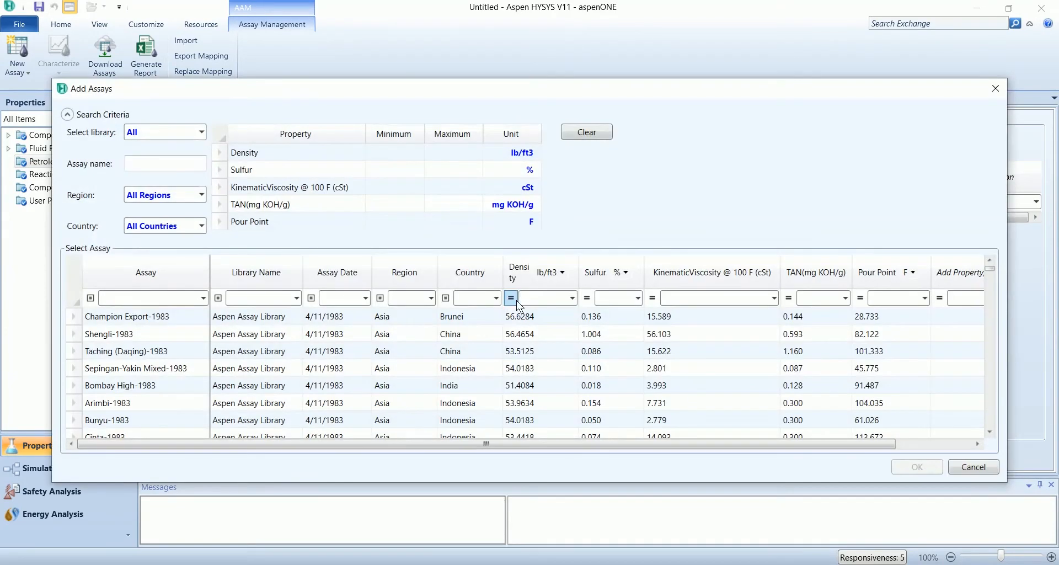
text(in)
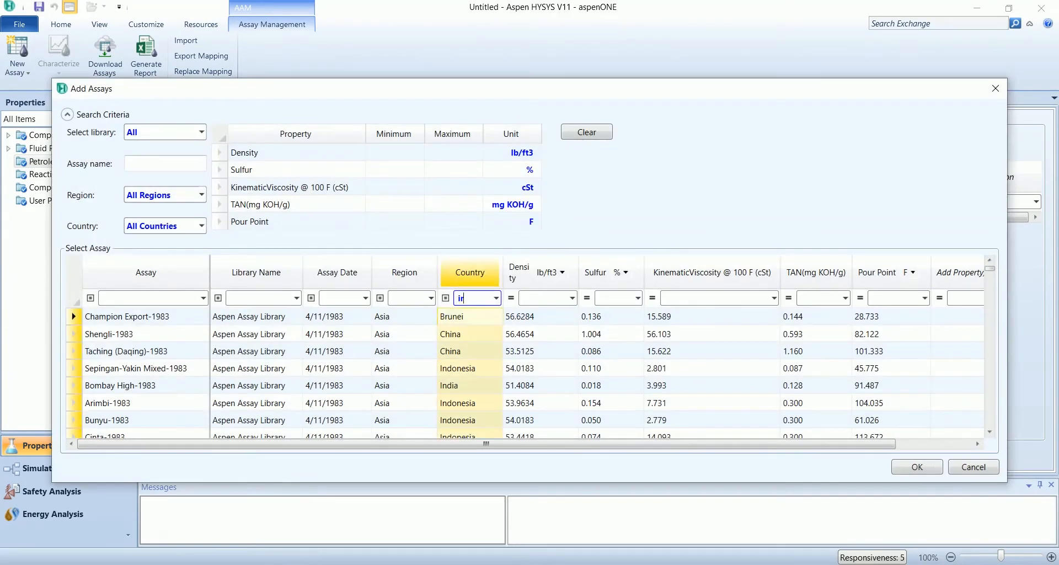
text(raq)
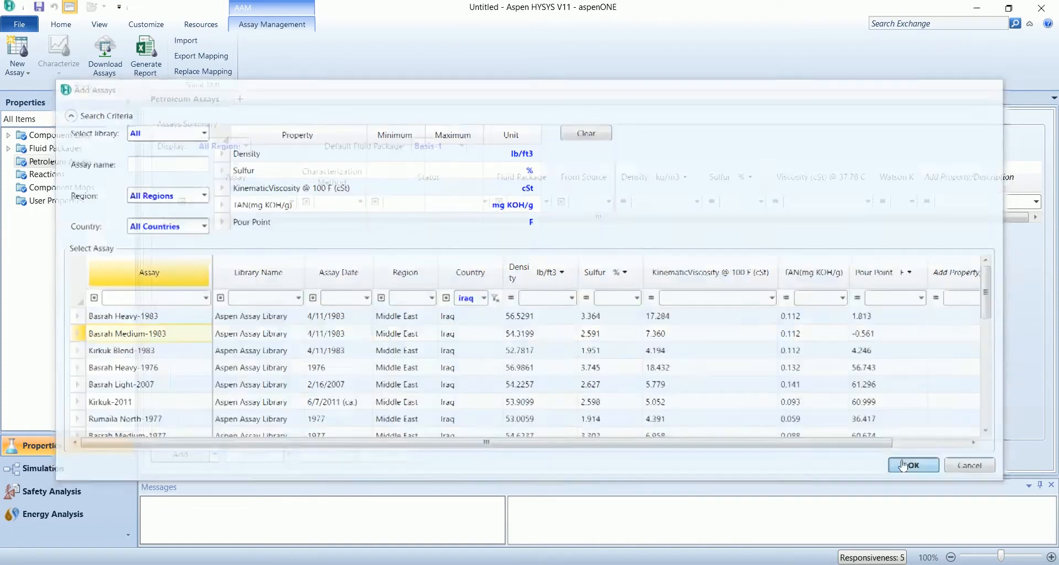
click(913, 465)
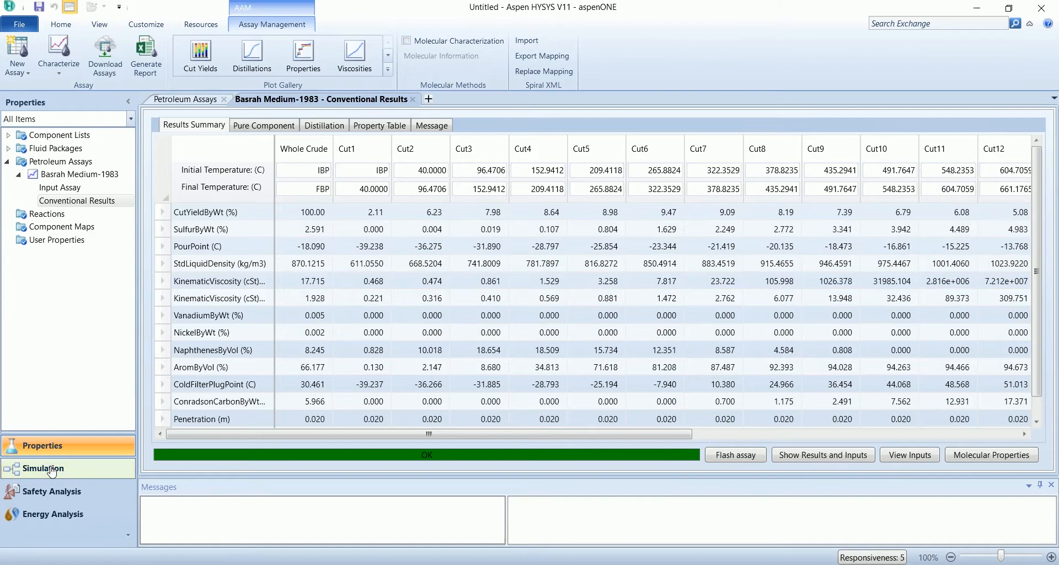
Step: Switch to Simulation and drop Petroleum Feeder Feeder-100 onto the main flowsheet
click(44, 468)
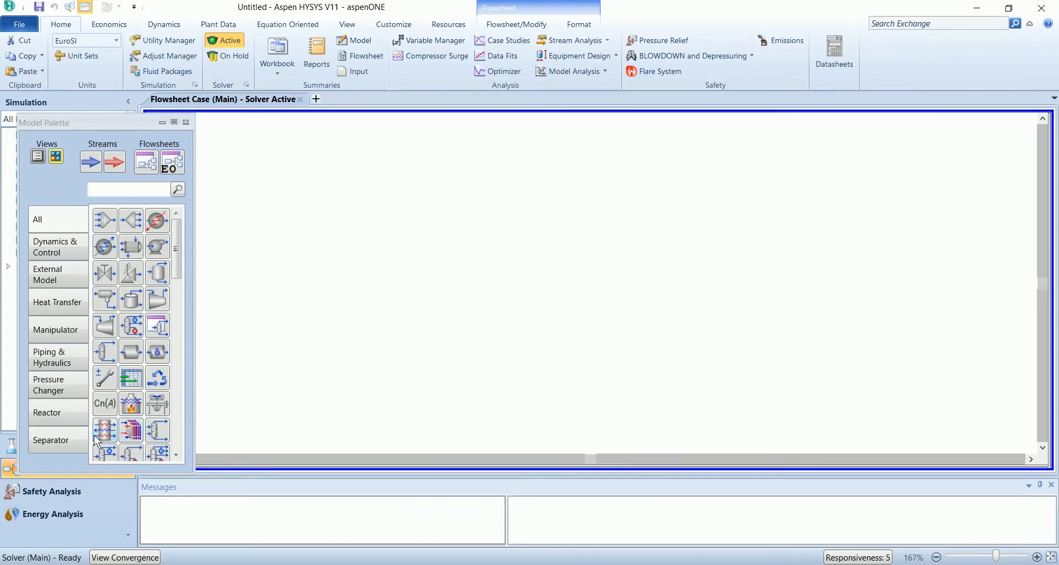
mouse_move(66, 417)
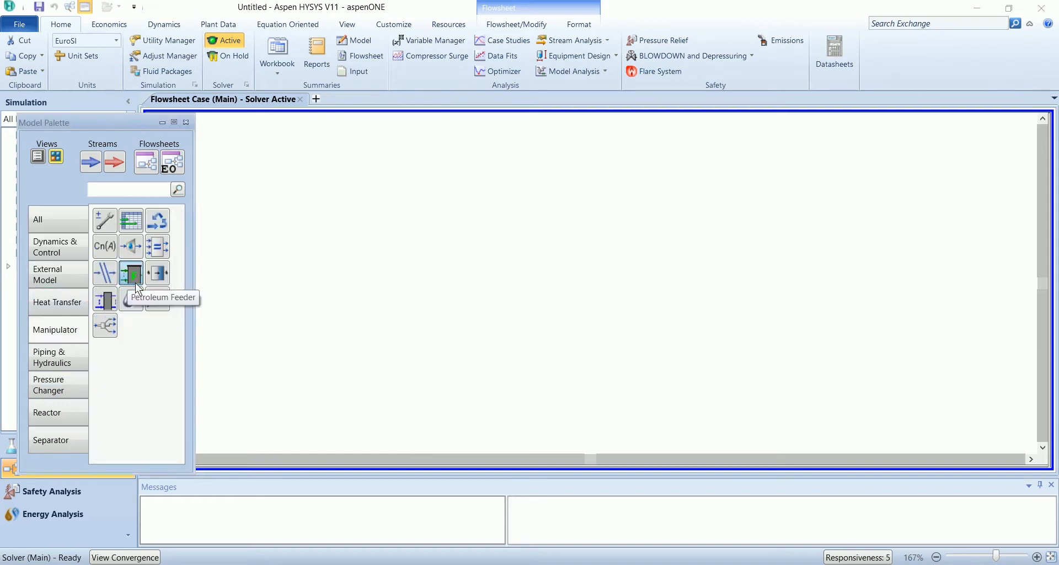
click(426, 261)
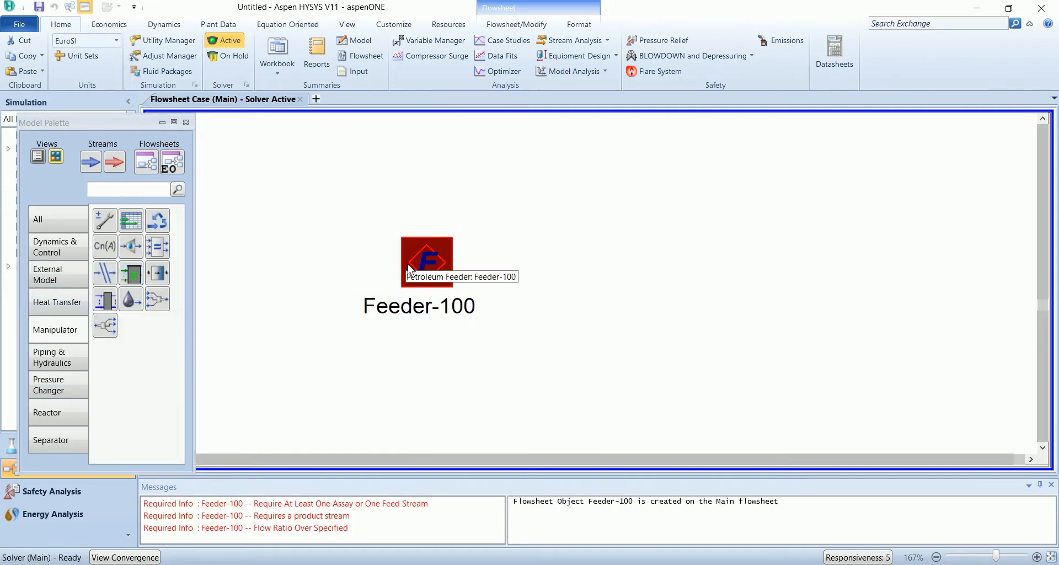
mouse_move(453, 267)
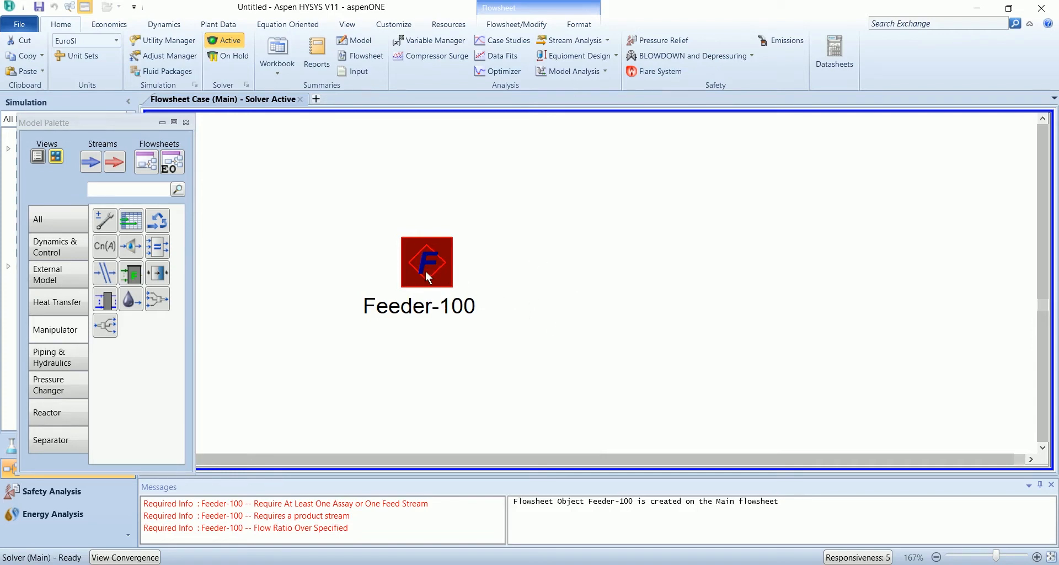
Step: Assign Basrah Medium-1983 as Feeder-100's assay with product stream Feed
double_click(426, 262)
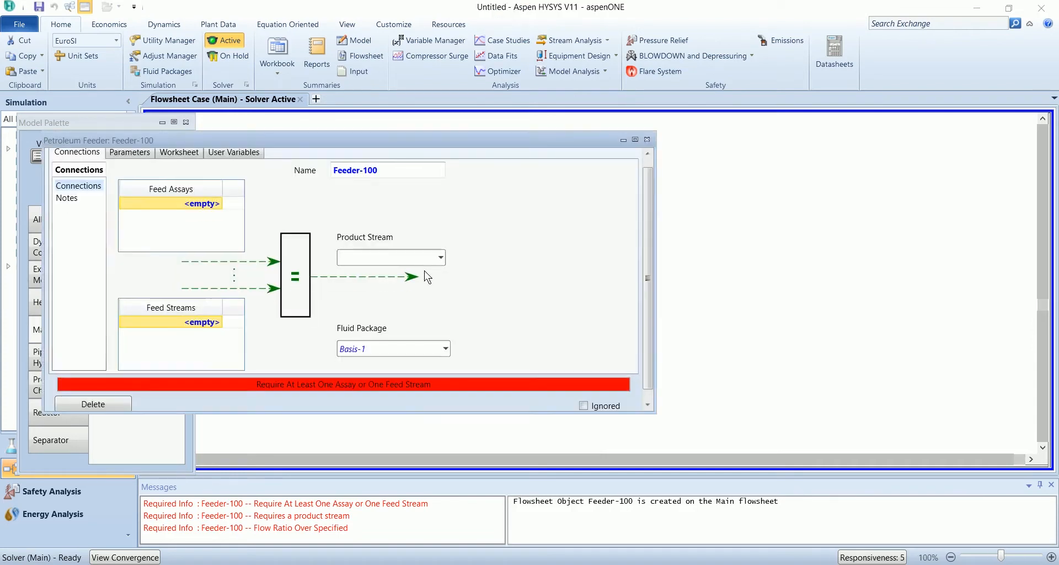
click(217, 204)
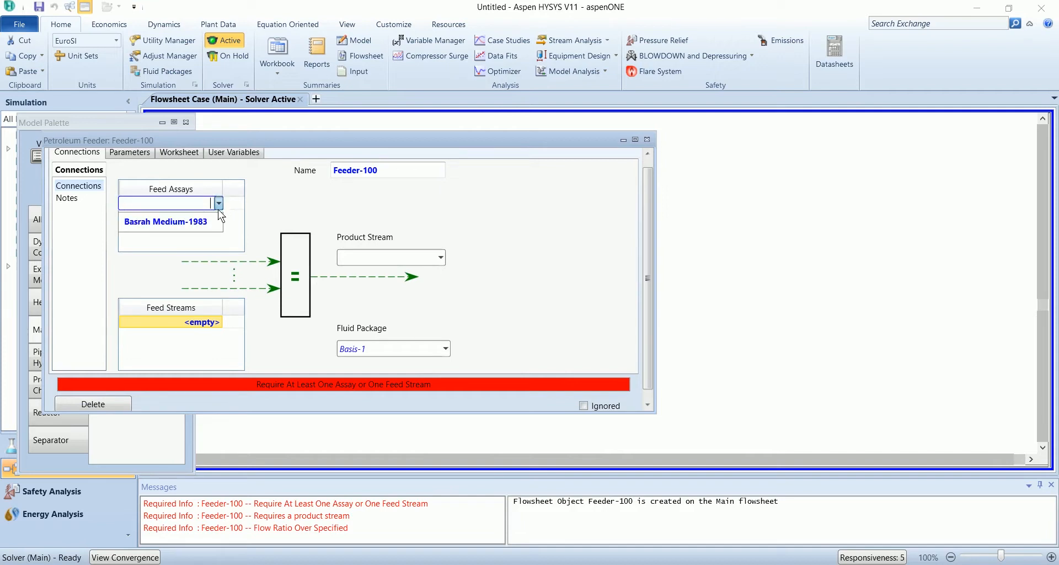
click(165, 222)
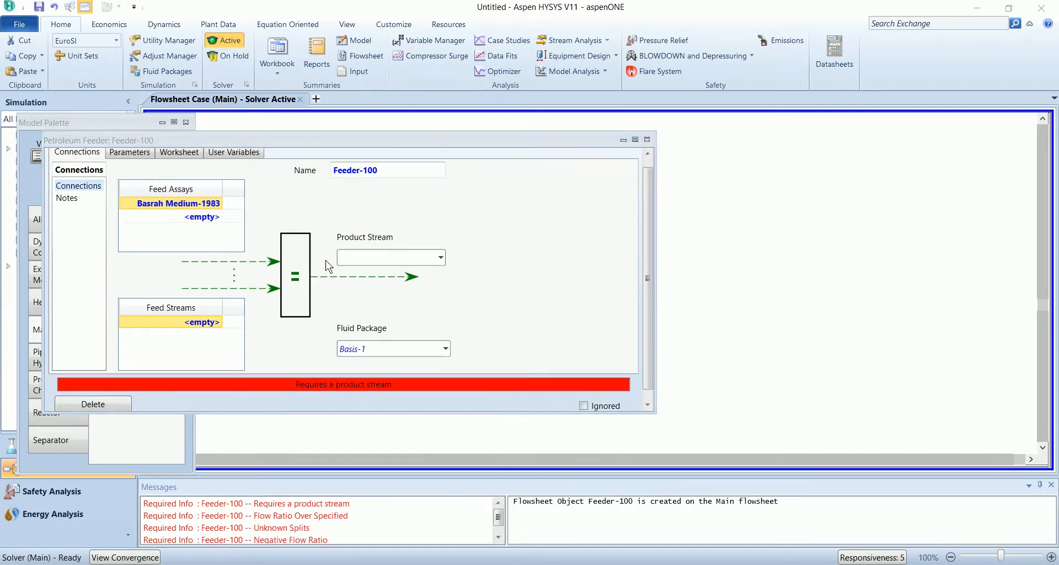
click(384, 257)
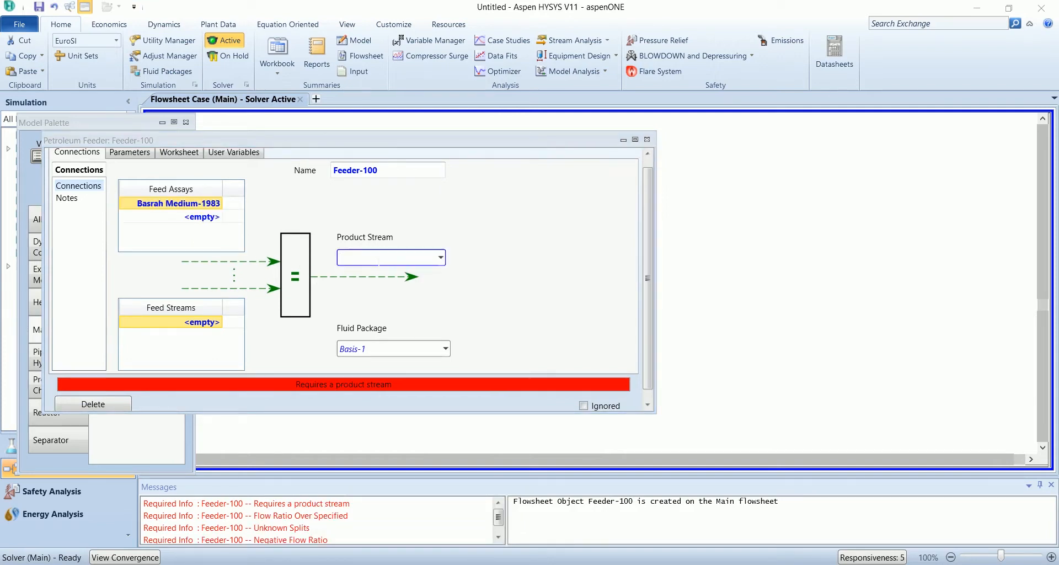
text(Feed)
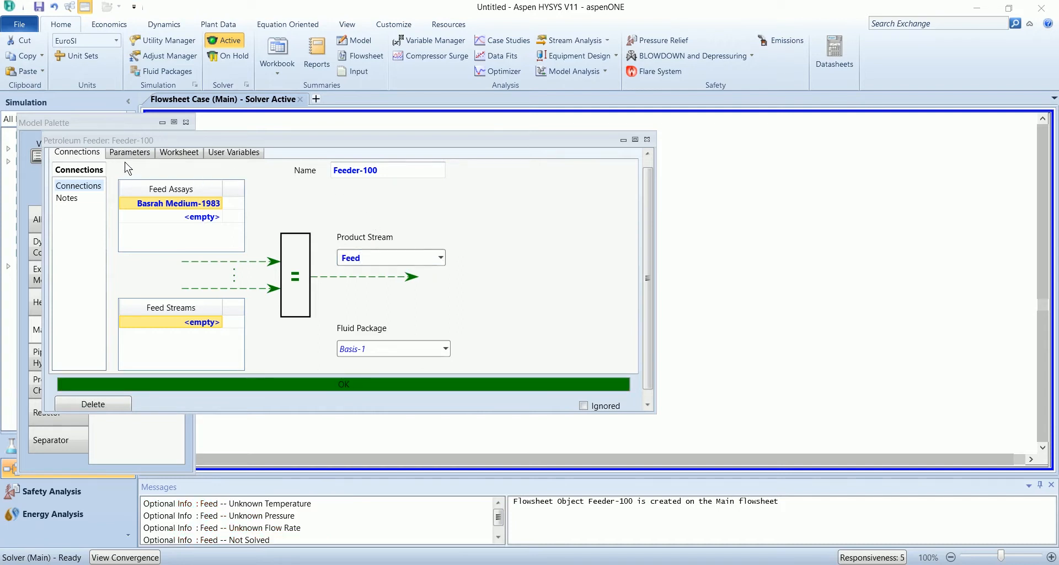
Step: Set the feeder's boiling range to 30 °C IBP and 90 °C FBP
click(129, 152)
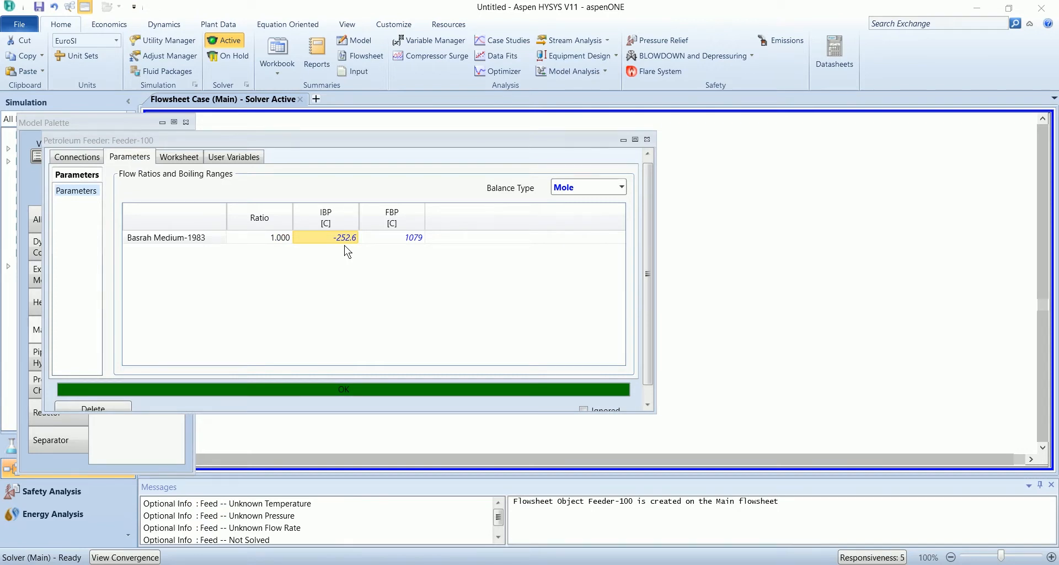
text(30.00)
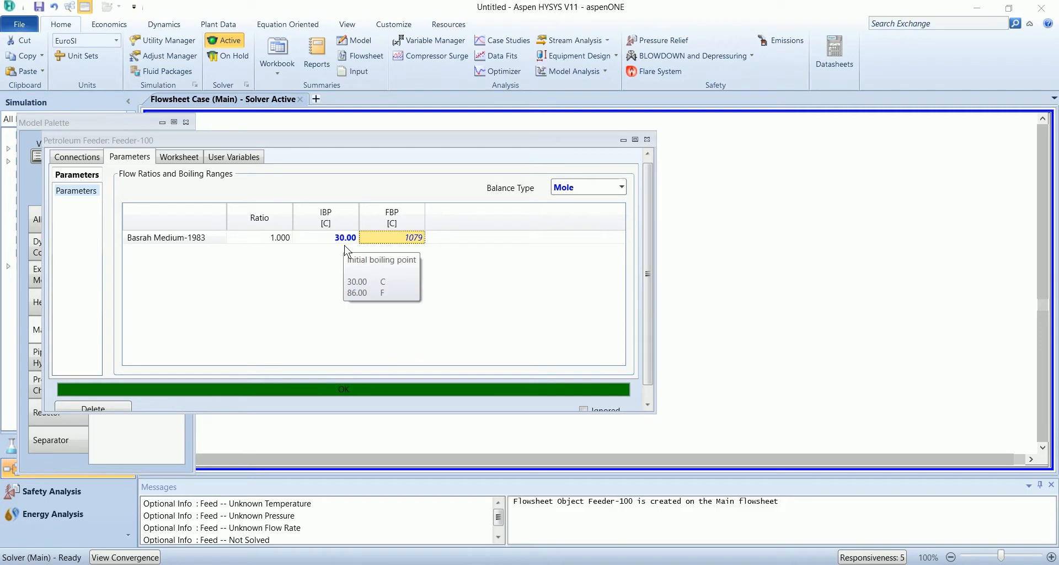
text(90.00)
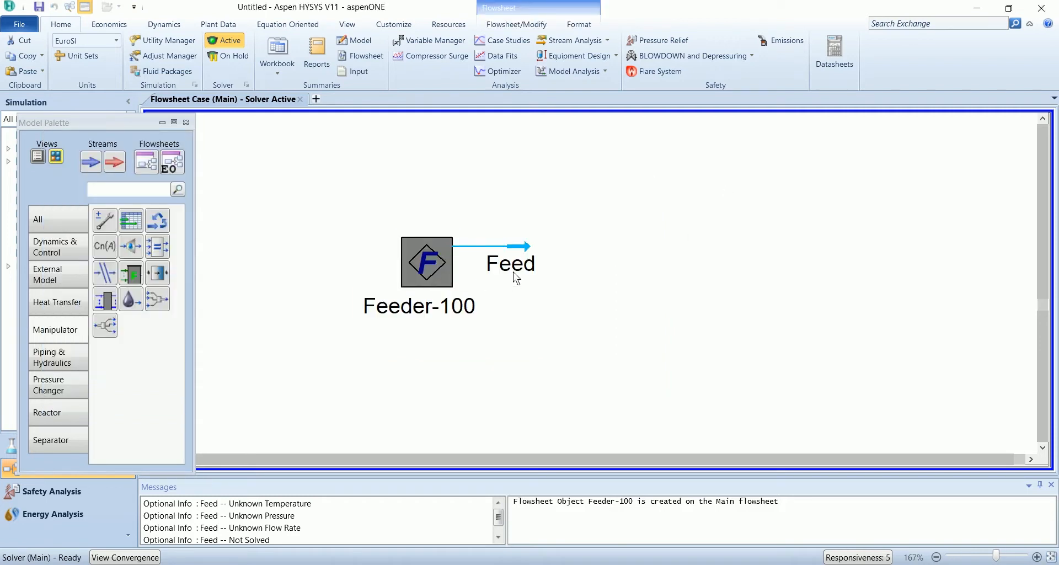
Step: Inspect the Feed stream's component mole fractions
double_click(510, 263)
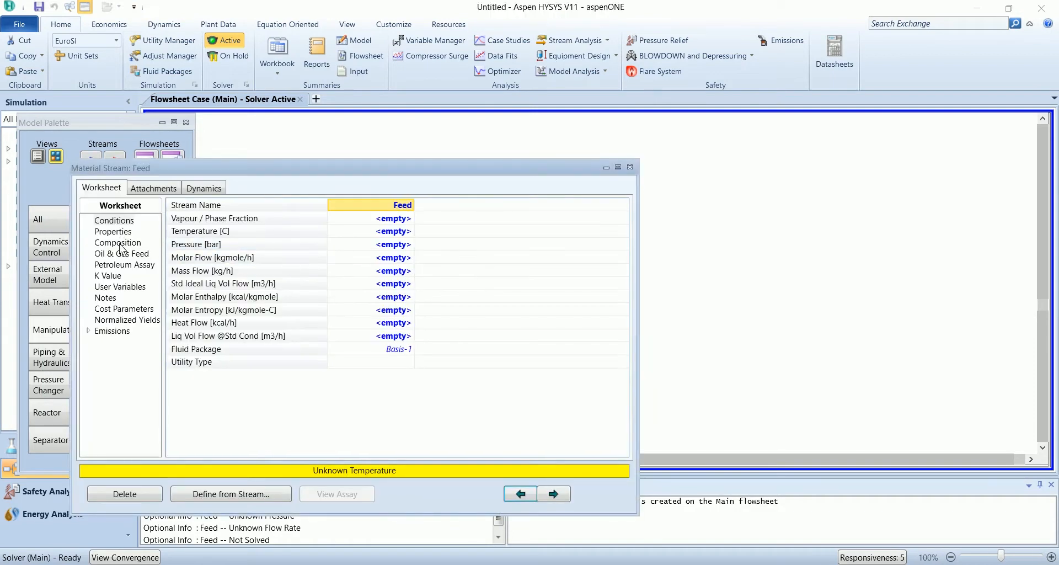
click(117, 242)
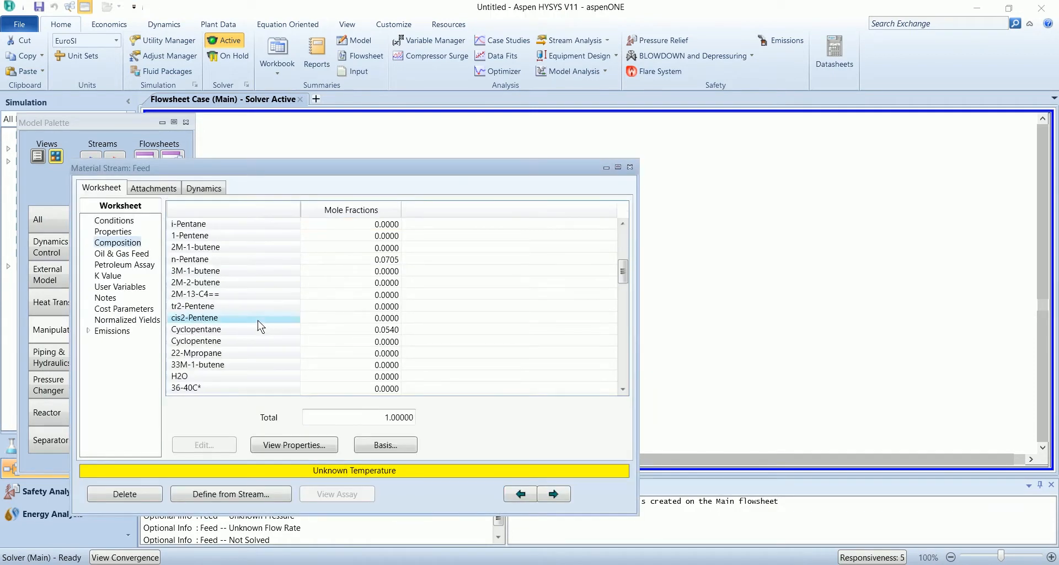
scroll(down, 3)
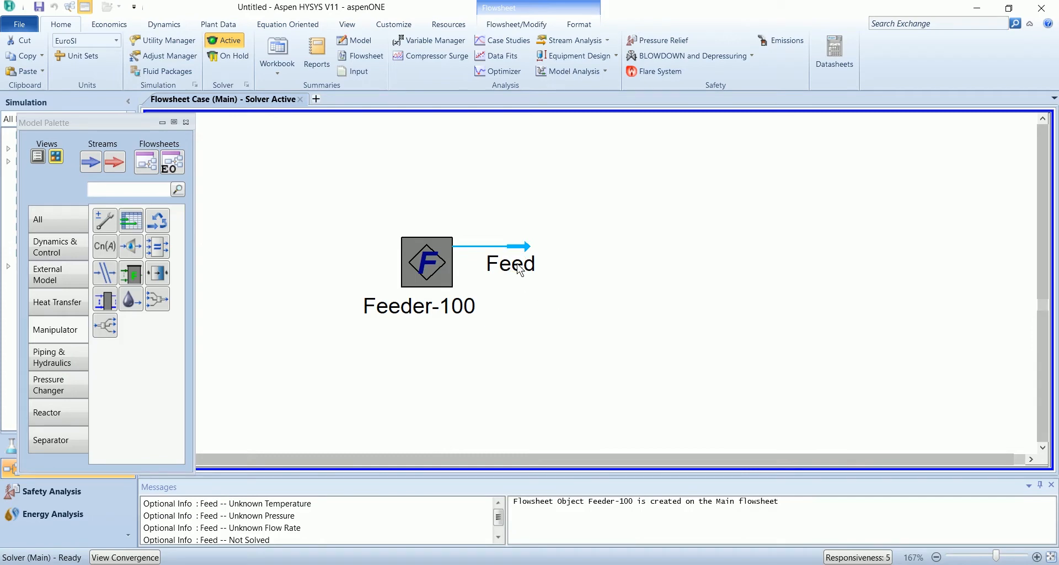
Step: Specify the Feed stream at 330 °C and 850 kgmole/h molar flow
double_click(510, 263)
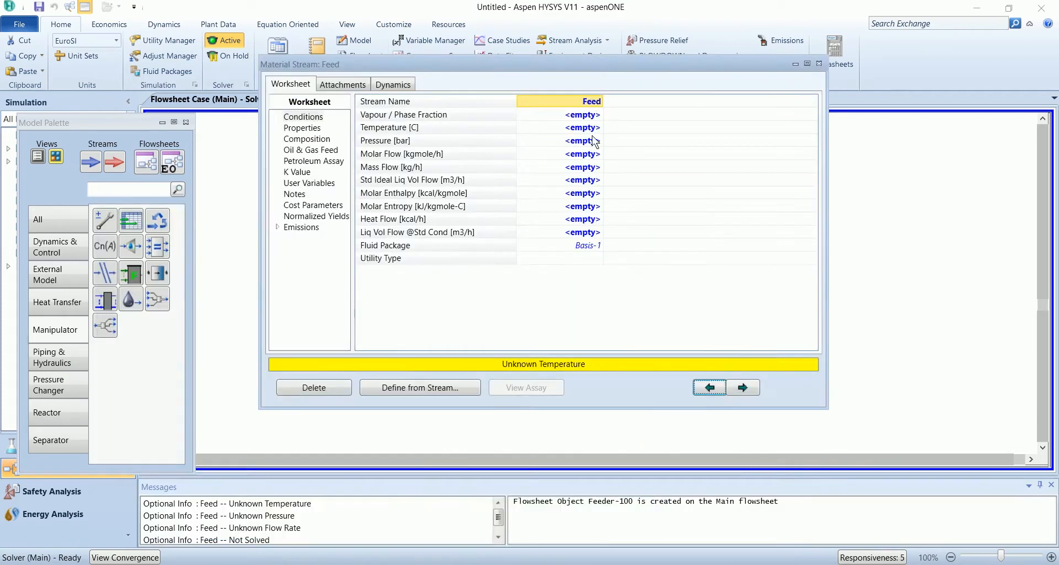
click(582, 127)
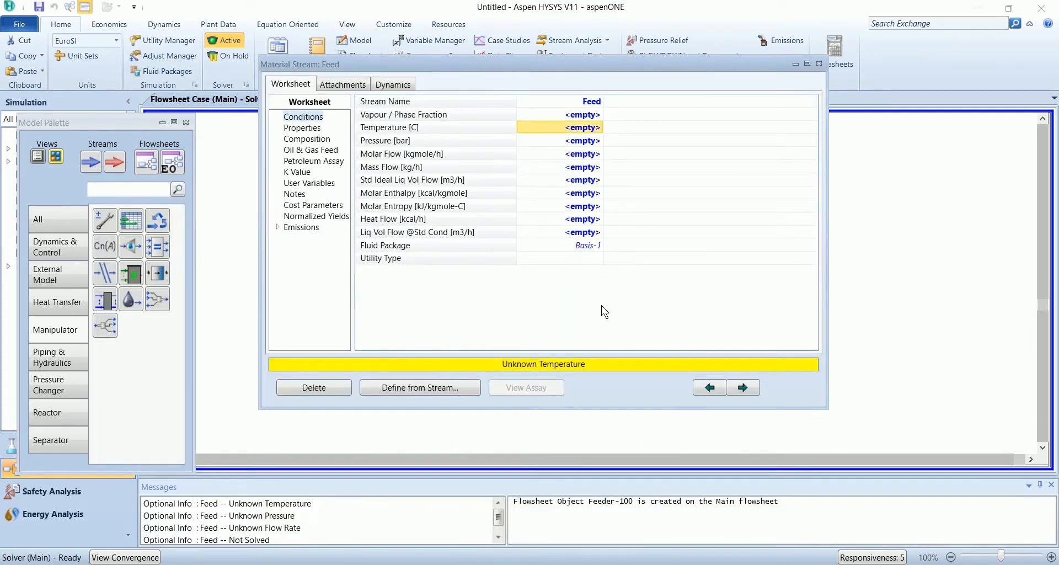
text(330.0)
click(561, 140)
text(27)
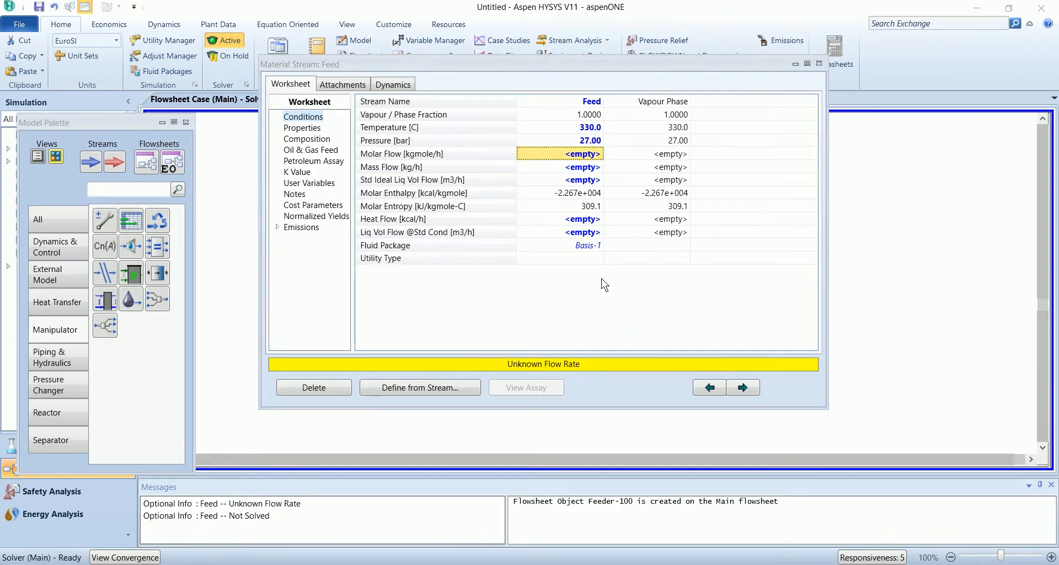
text(850.0)
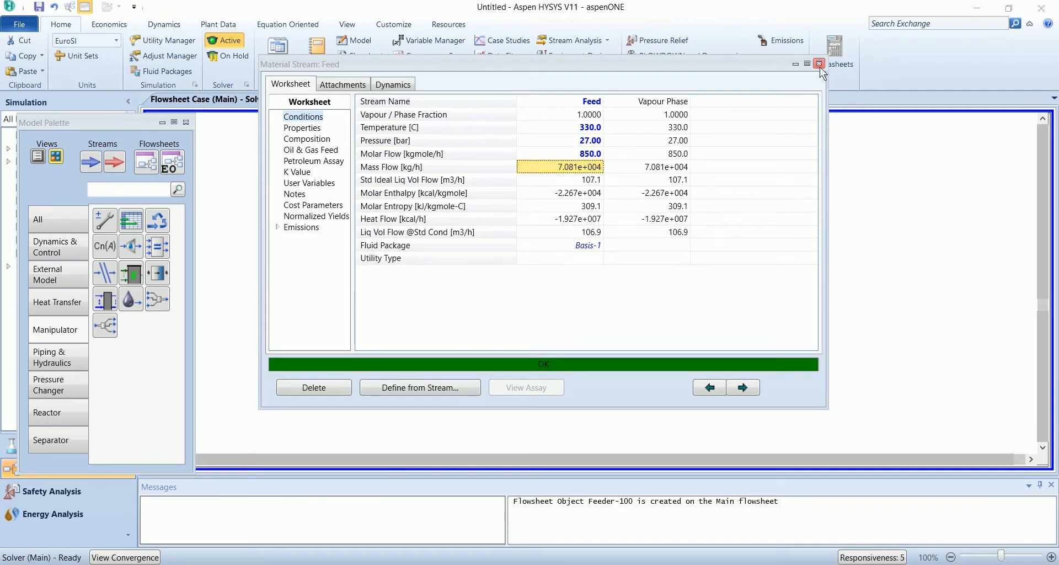
click(819, 63)
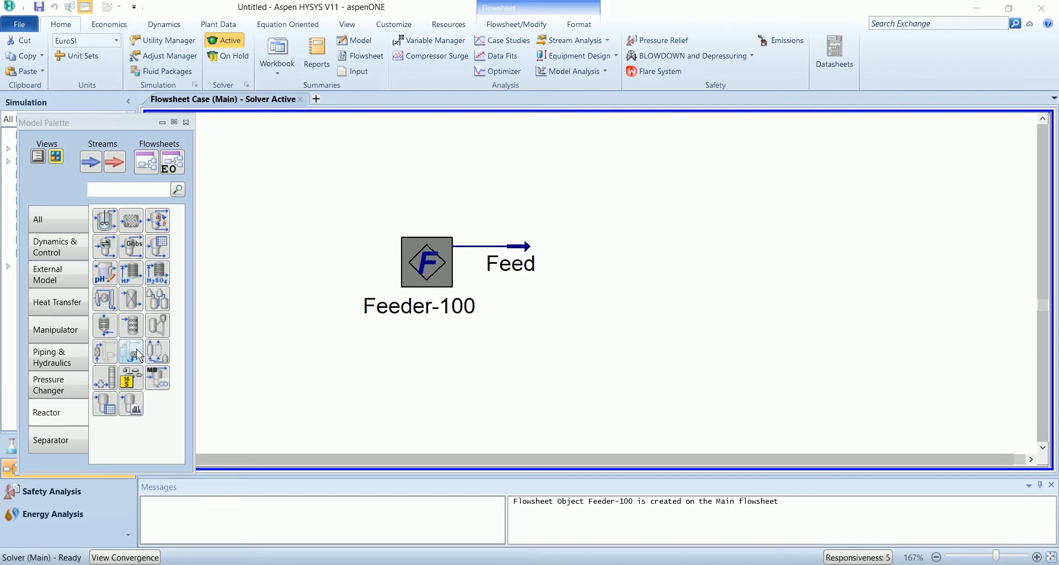
mouse_move(131, 298)
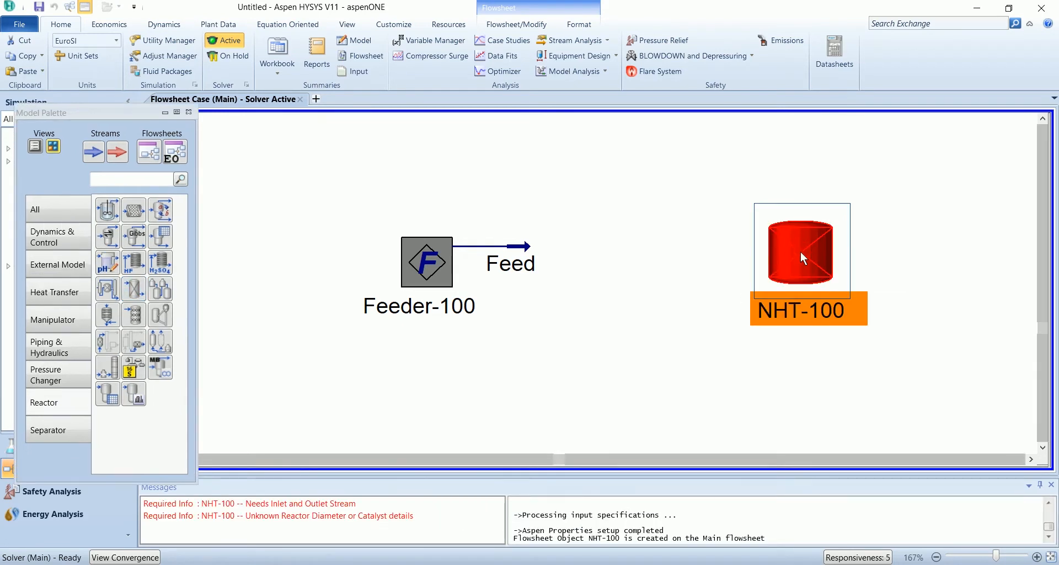
Step: Inspect NHT-100 and the Feed stream, keeping REFSRK as the reactor fluid package
double_click(802, 254)
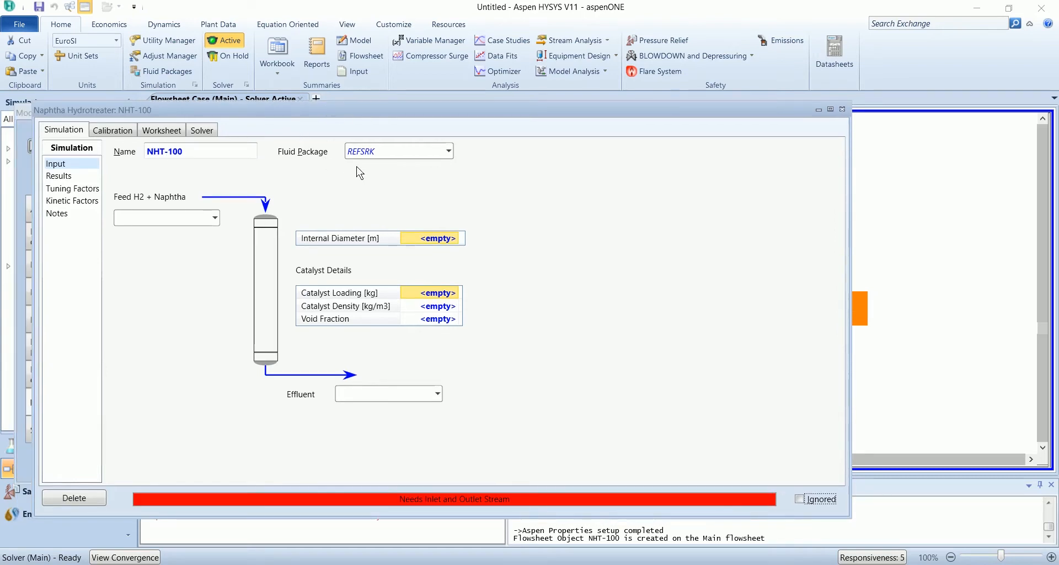
mouse_move(950, 121)
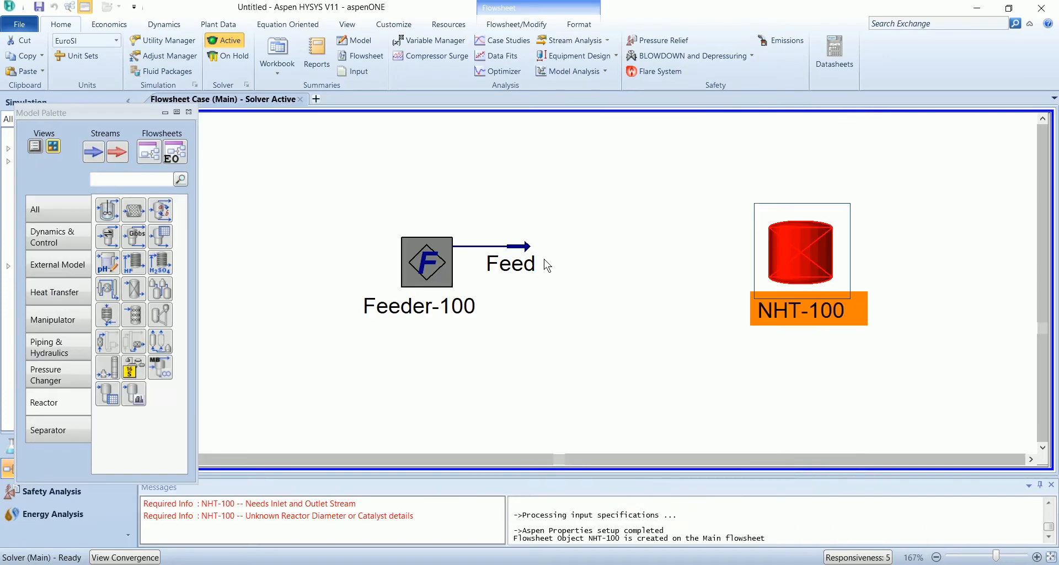
double_click(510, 263)
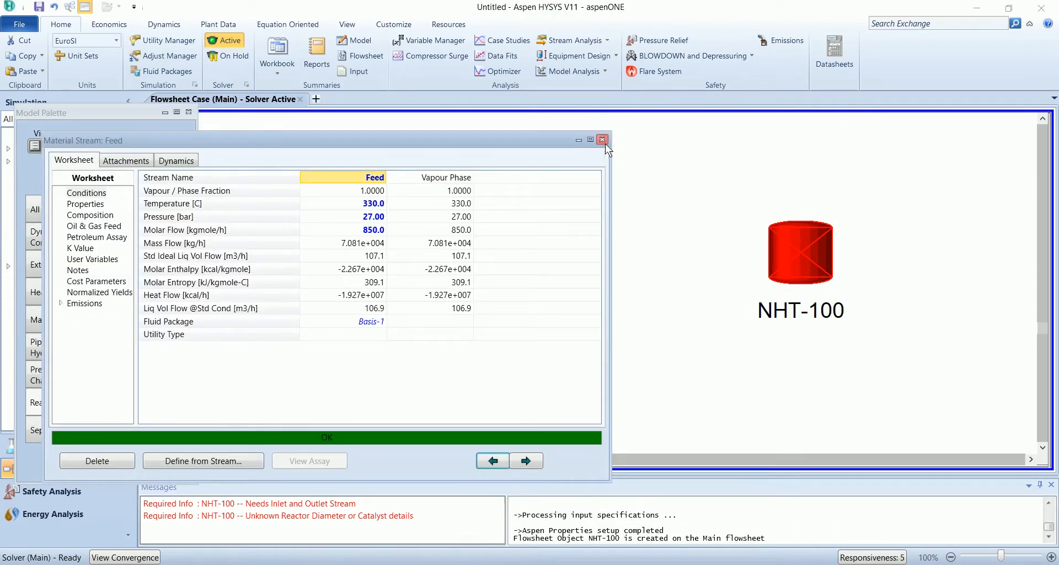
click(601, 139)
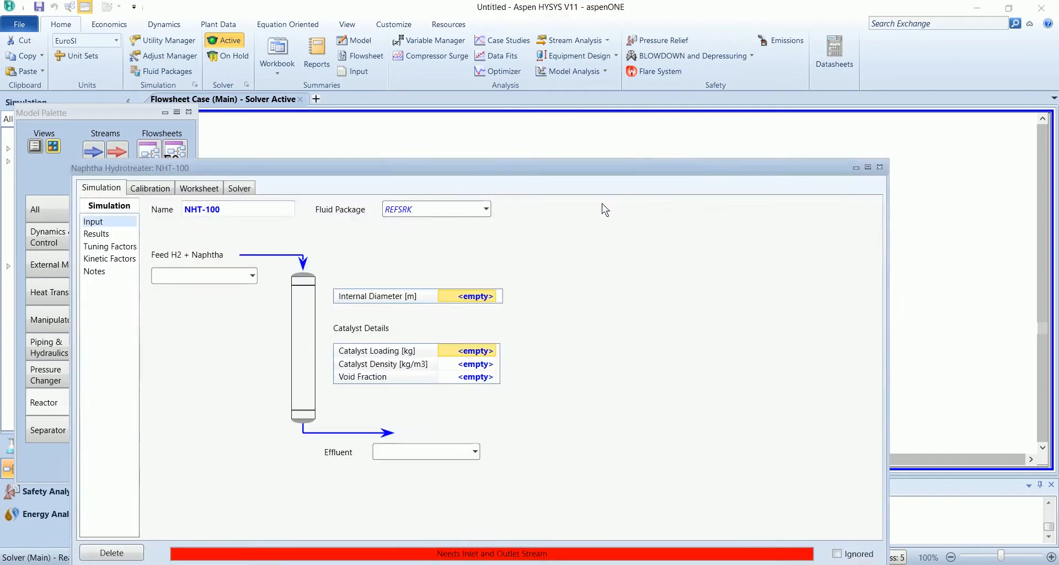
click(486, 209)
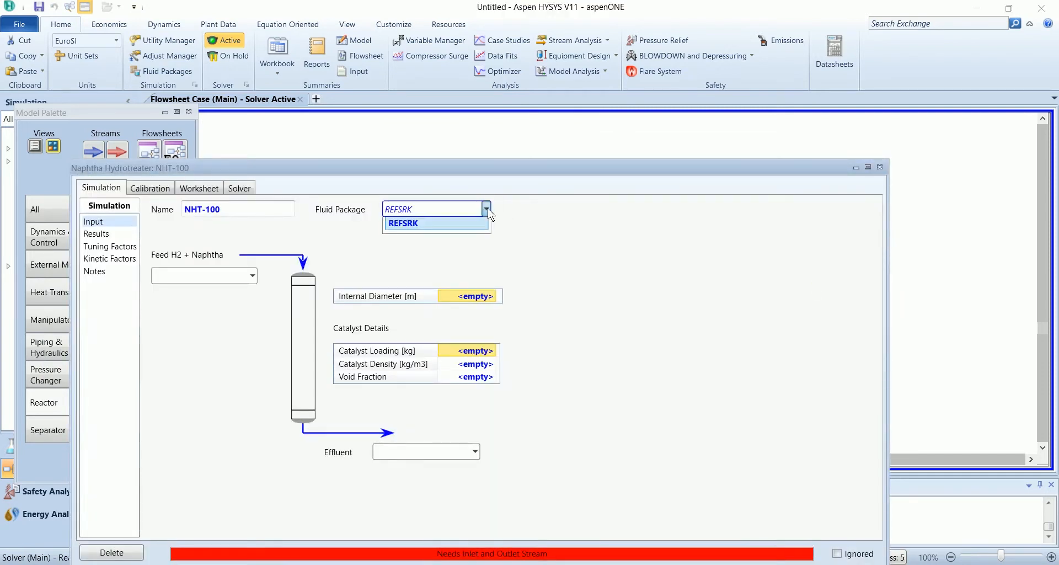
click(403, 223)
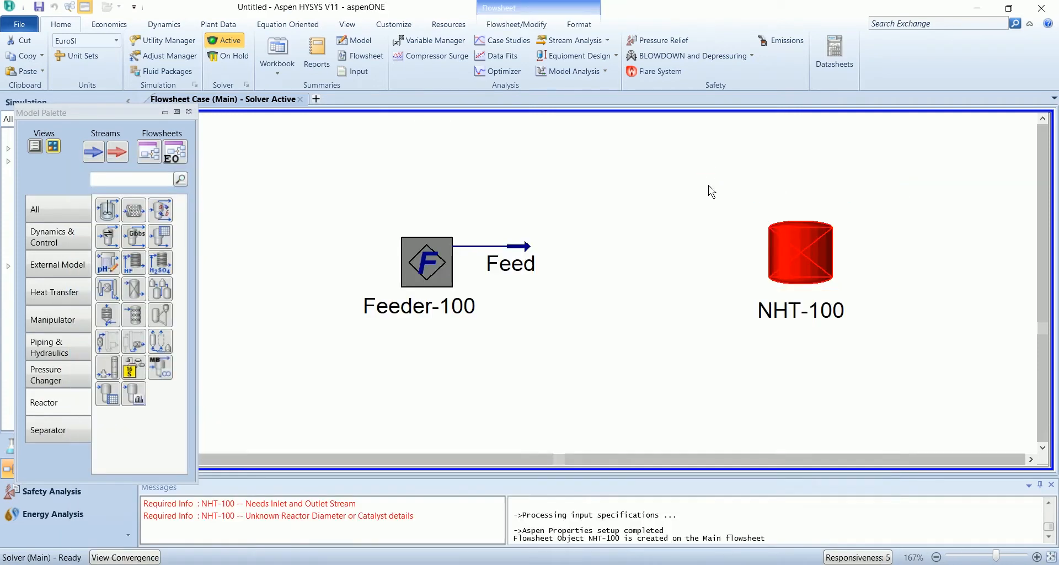
click(52, 319)
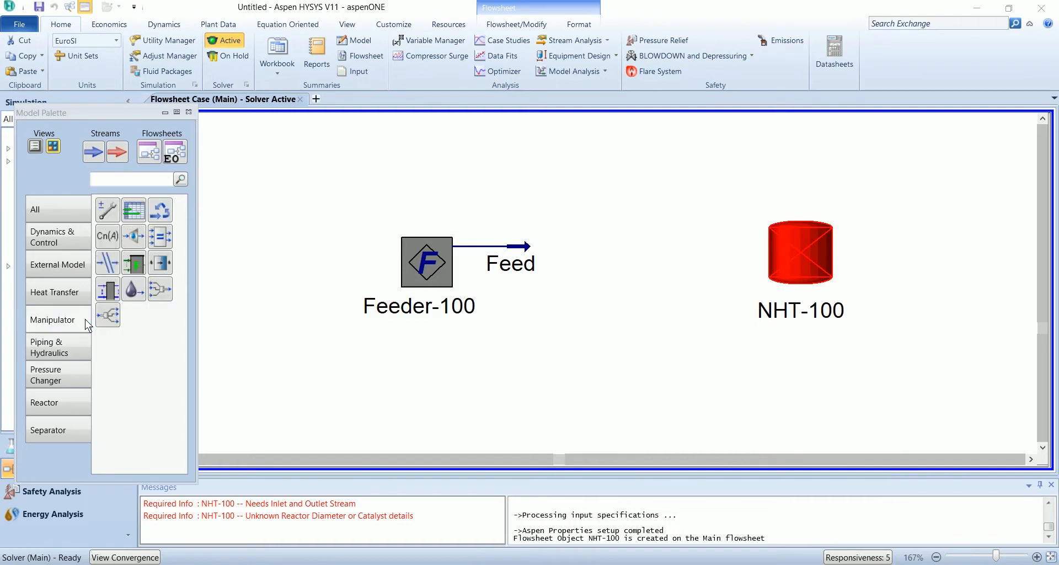
mouse_move(108, 277)
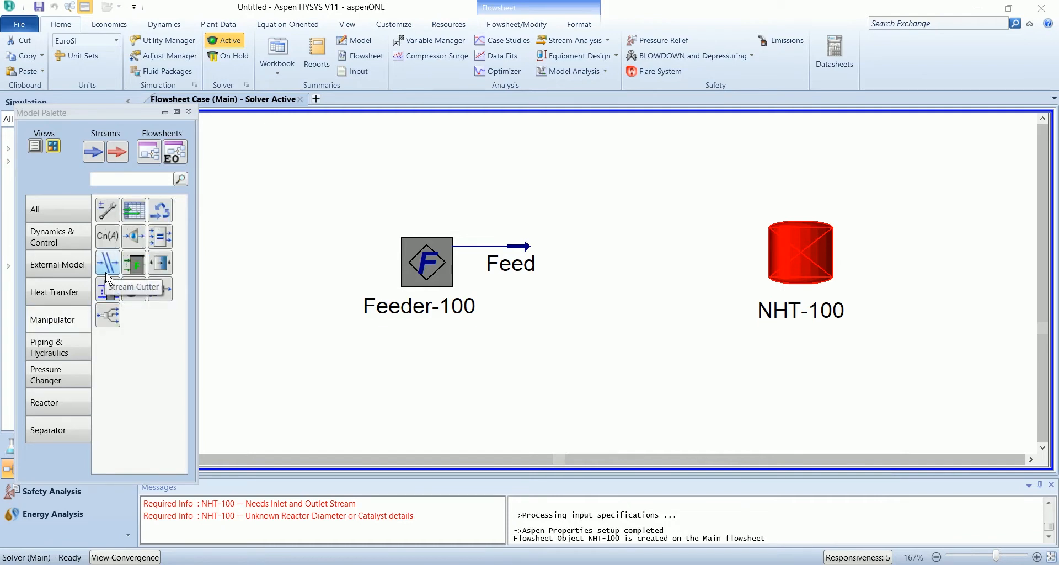
mouse_move(418, 364)
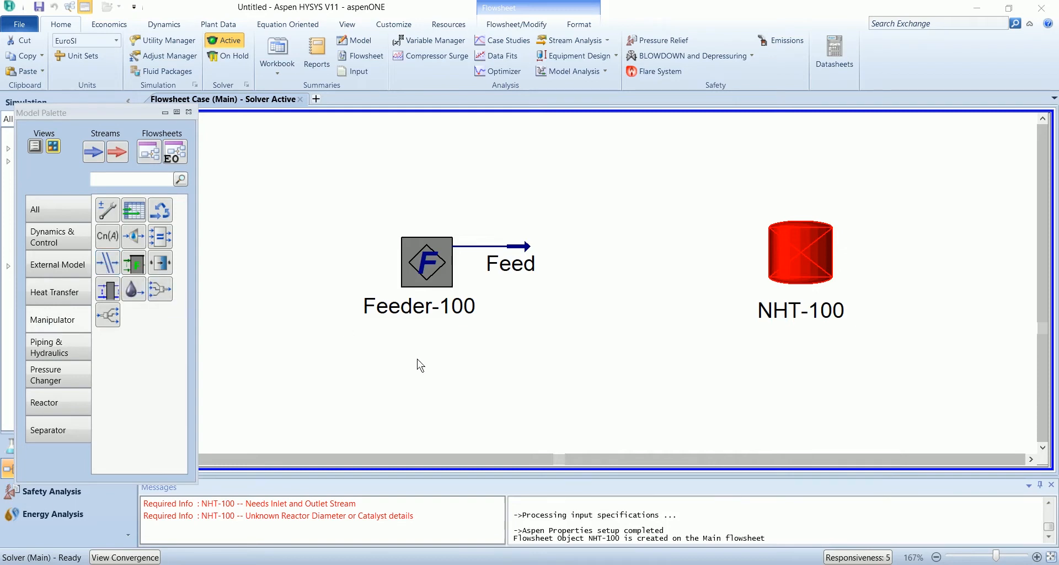
mouse_move(687, 194)
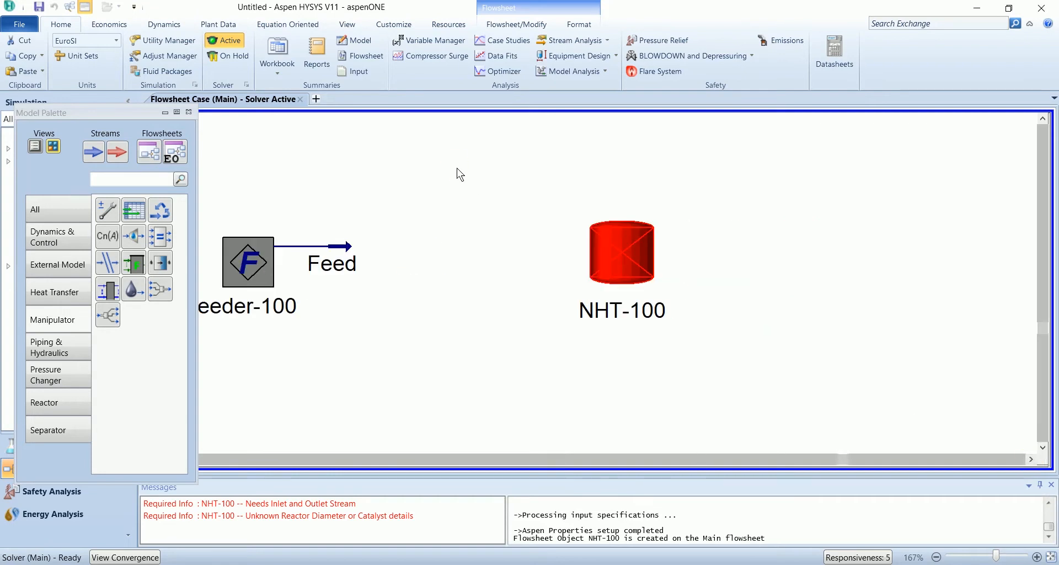
click(622, 251)
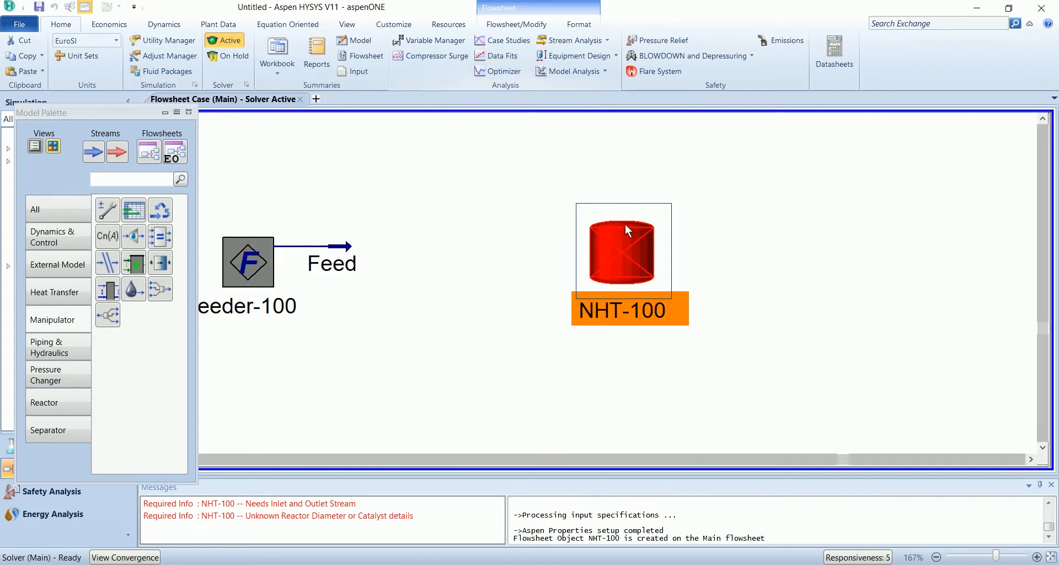
Step: Combine NHT-100 into sub-flowsheet FLOW-1 and enter that sub-flowsheet
right_click(624, 251)
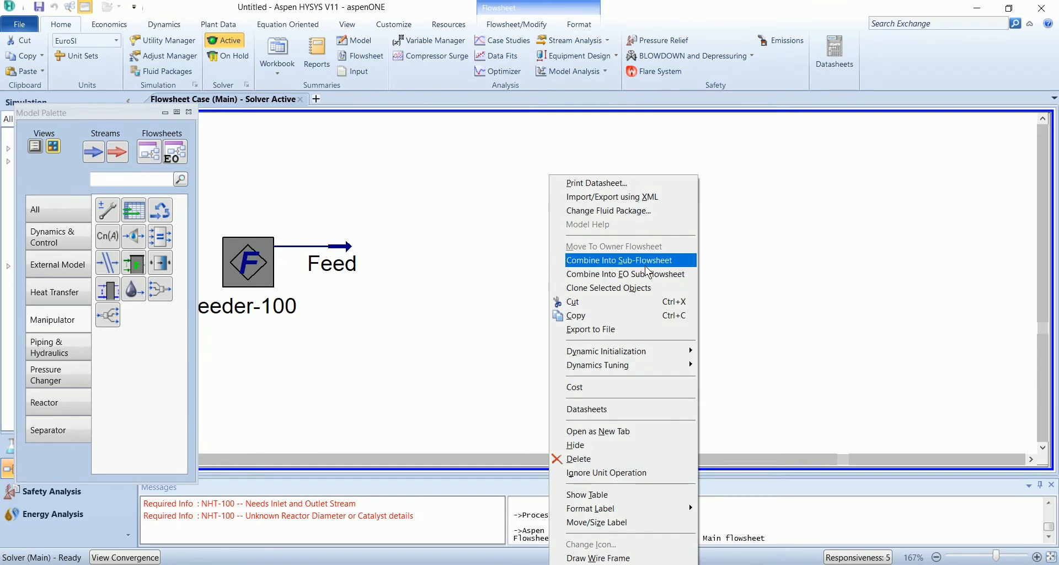
click(629, 260)
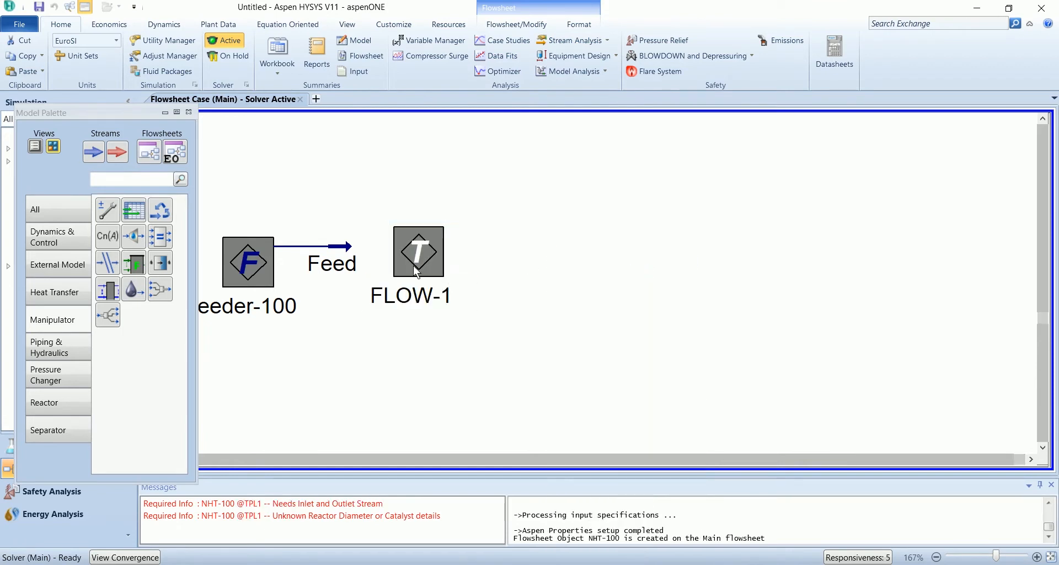
click(418, 252)
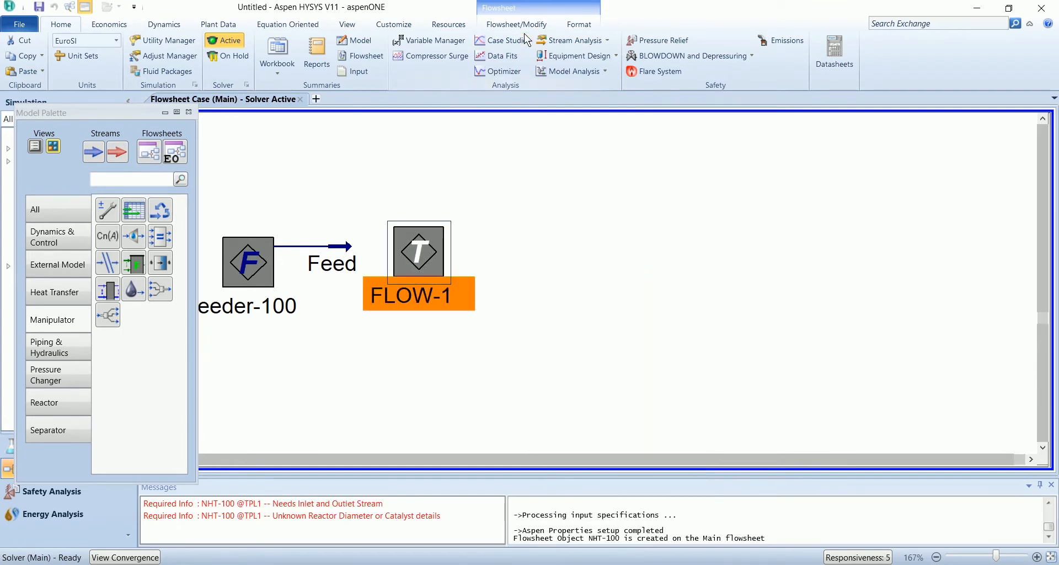
click(515, 24)
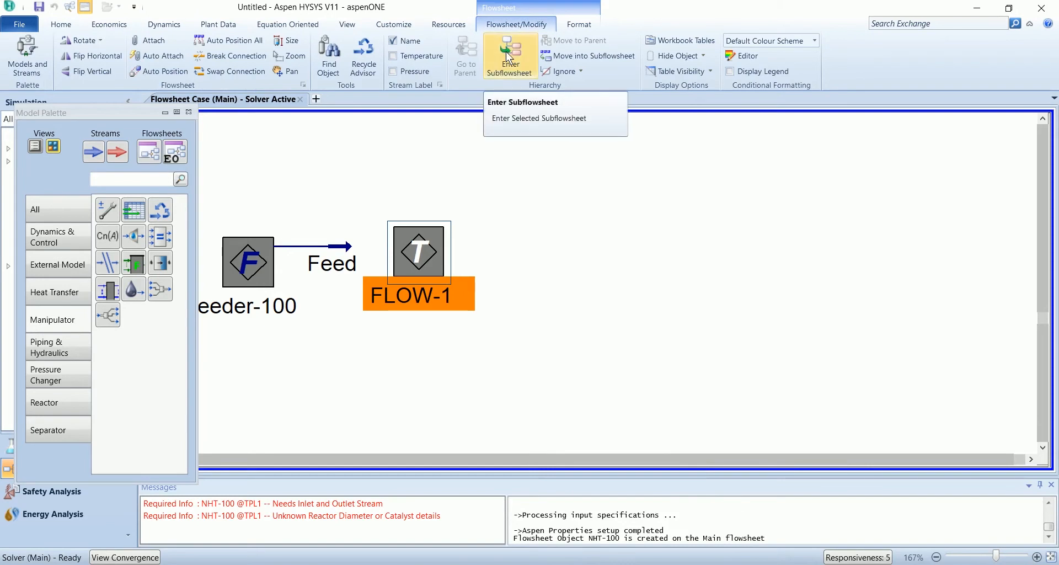
click(539, 118)
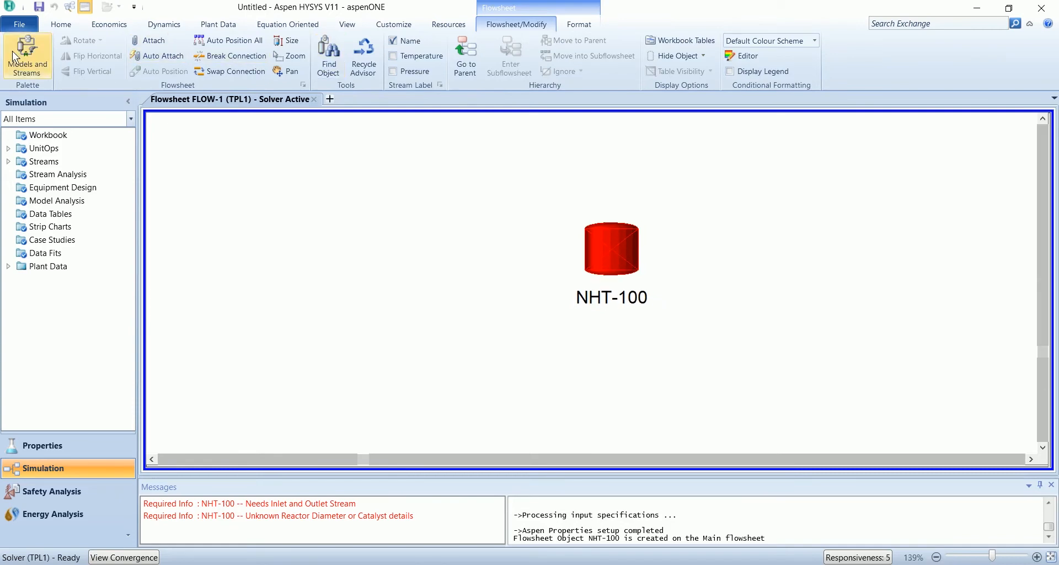
Step: Place mixer MIX-100, heater E-100 and splitter X-100 inside FLOW-1
click(28, 49)
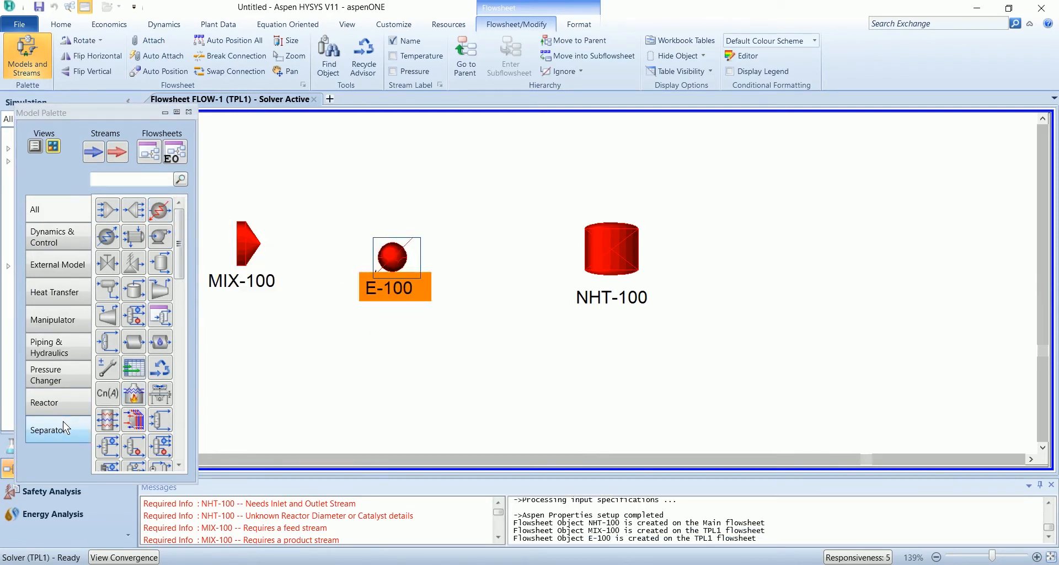
click(47, 430)
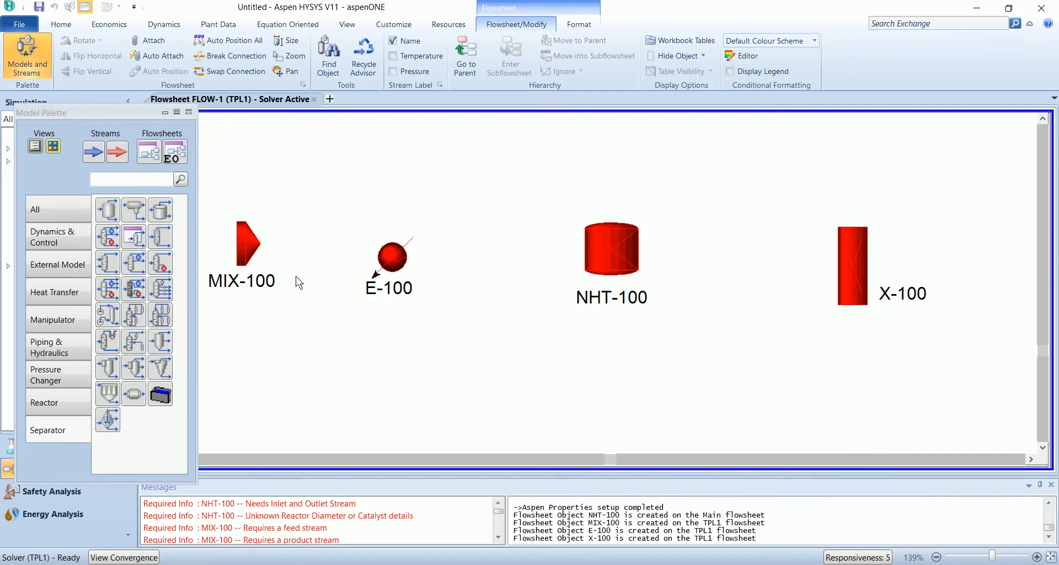
click(43, 468)
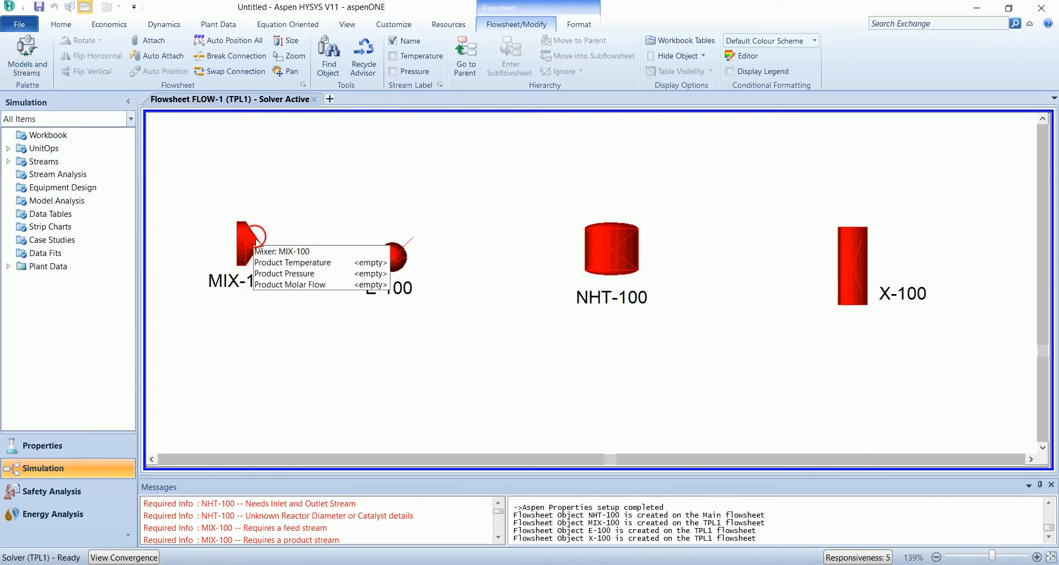
Step: Connect MIX-100 with added inlet stream H2 and outlet stream To HX
double_click(243, 235)
text(Feed)
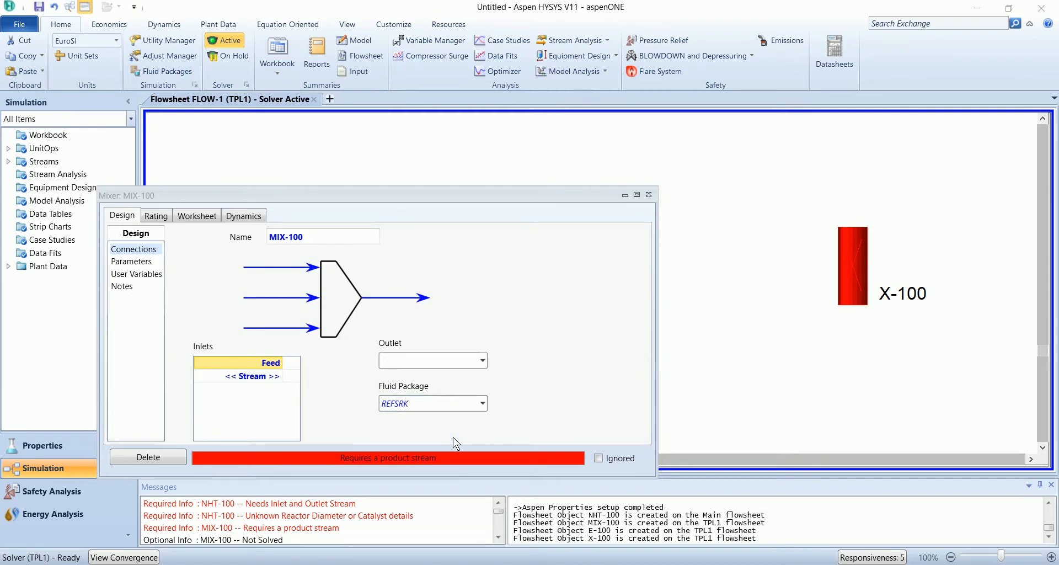
click(243, 376)
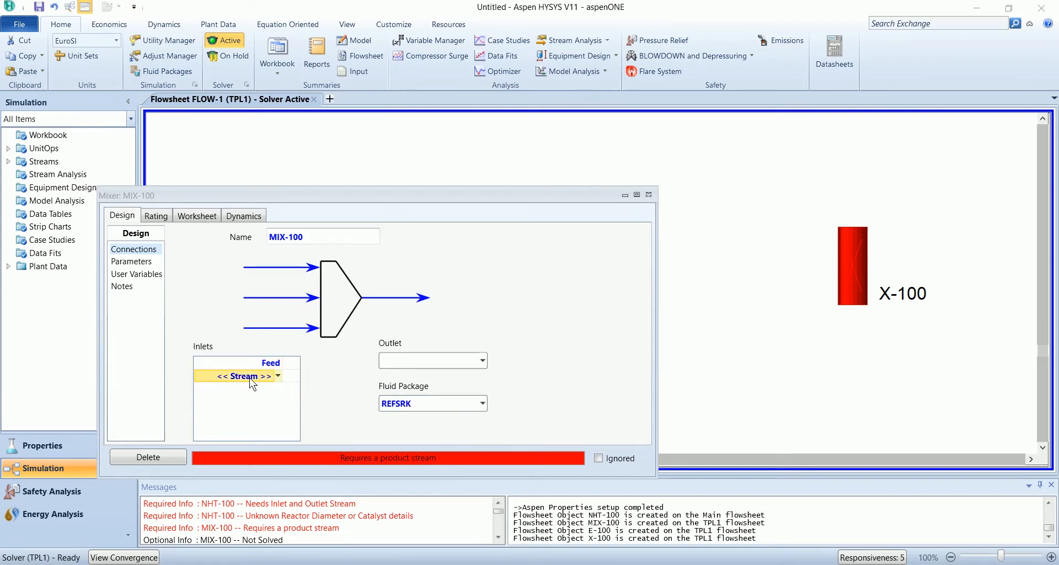
text(H2)
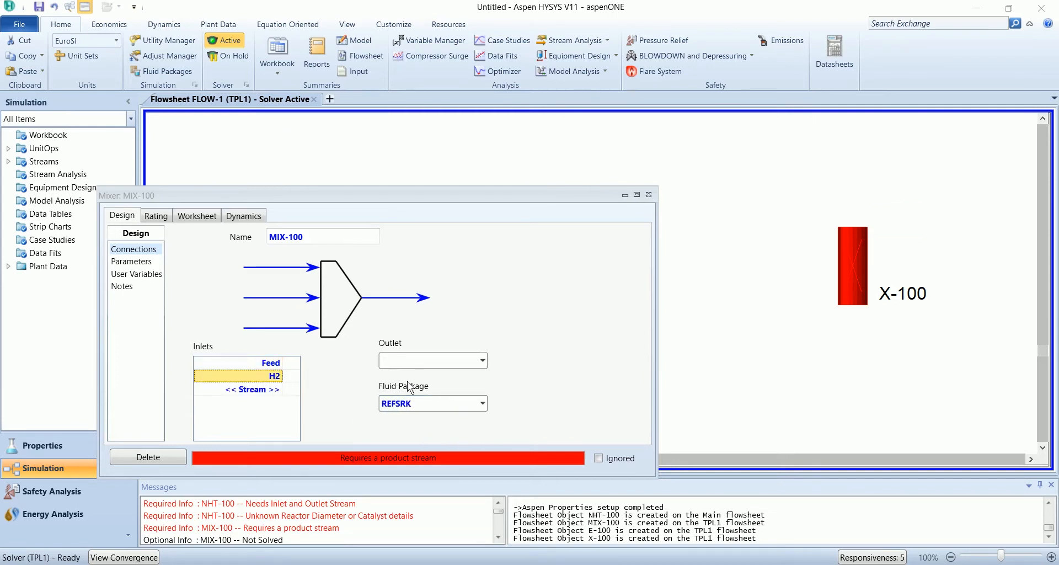
text(To)
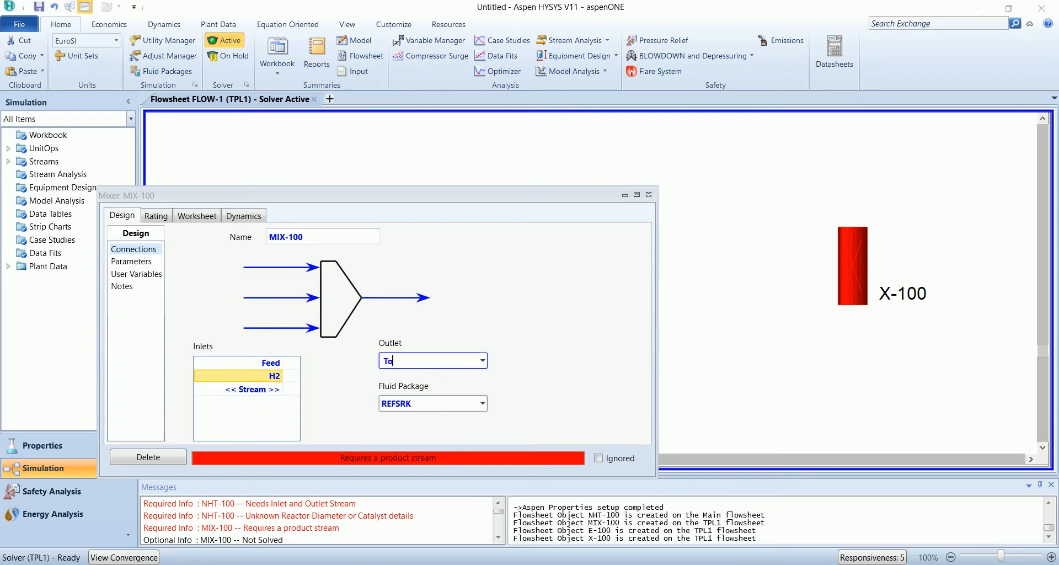
text(HX)
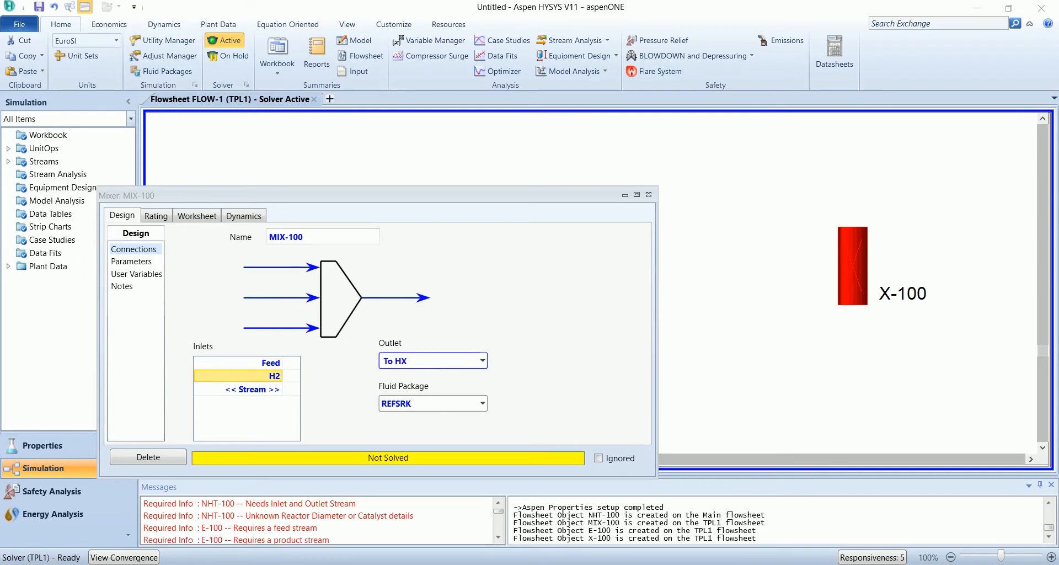
mouse_move(648, 195)
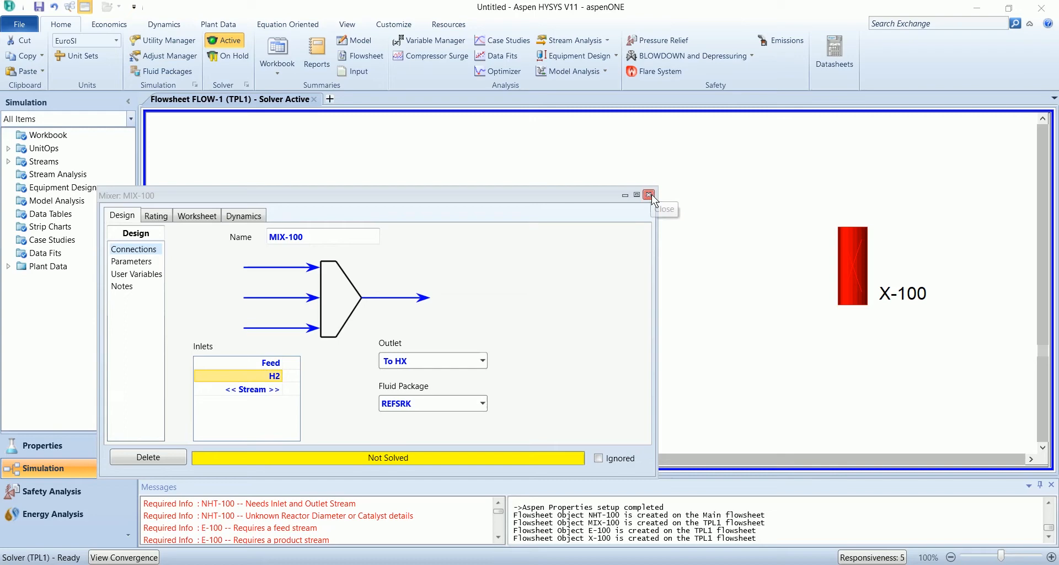
click(648, 194)
text(to)
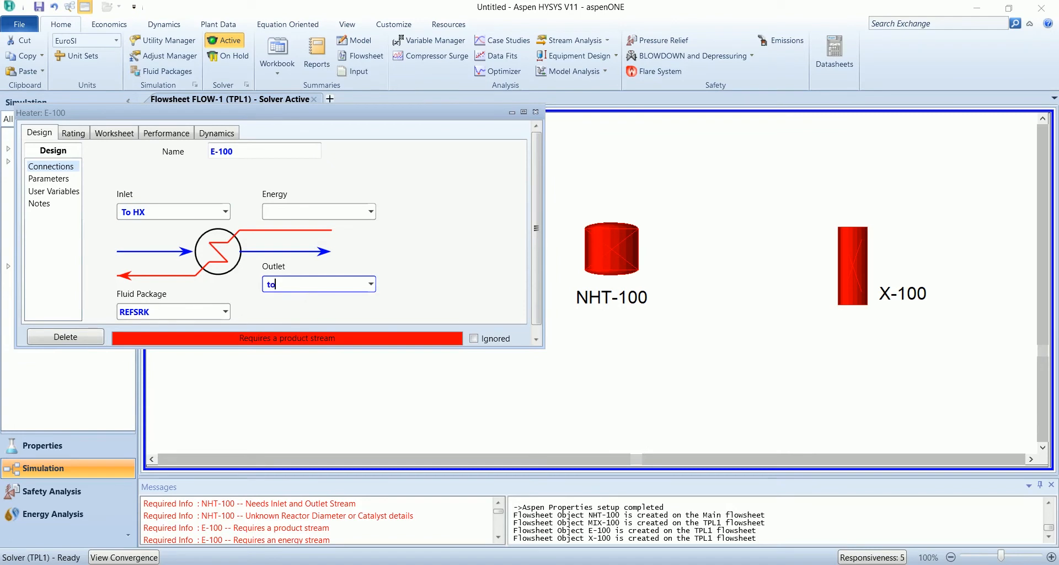
Step: Give E-100 outlet To NHT, energy stream H and zero pressure drop
text(To)
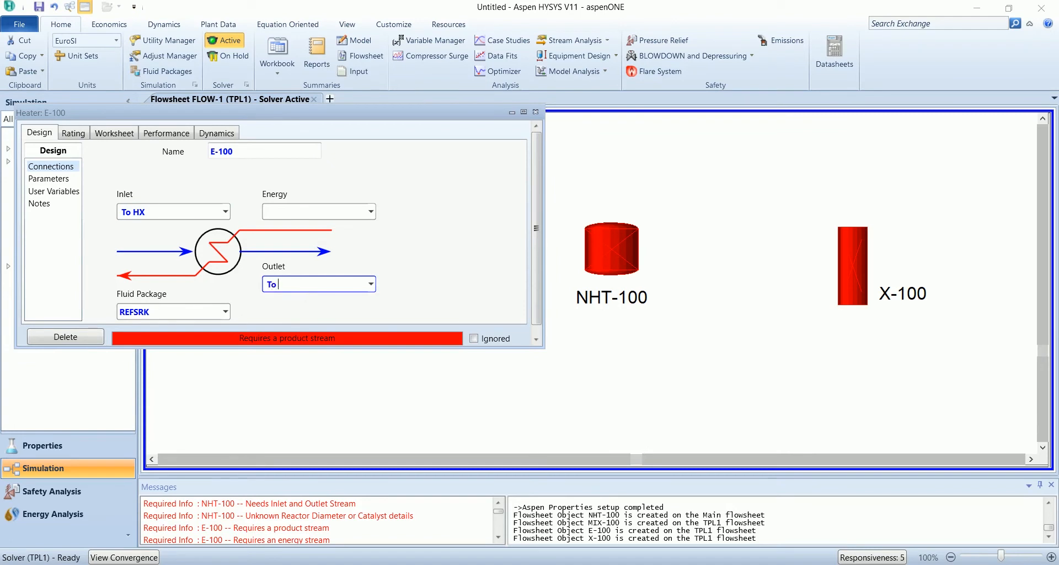
text(NHT)
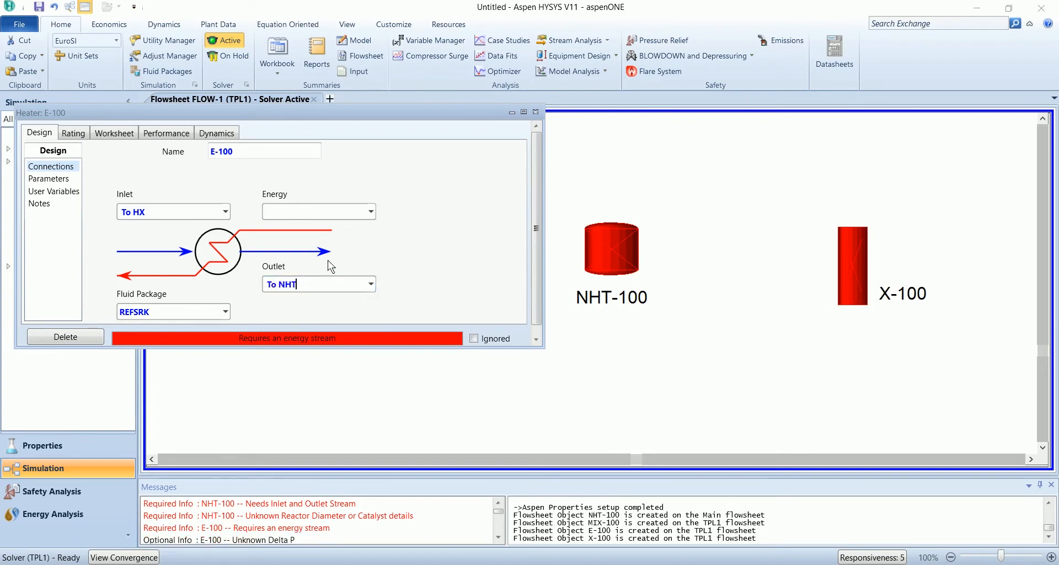
text(H)
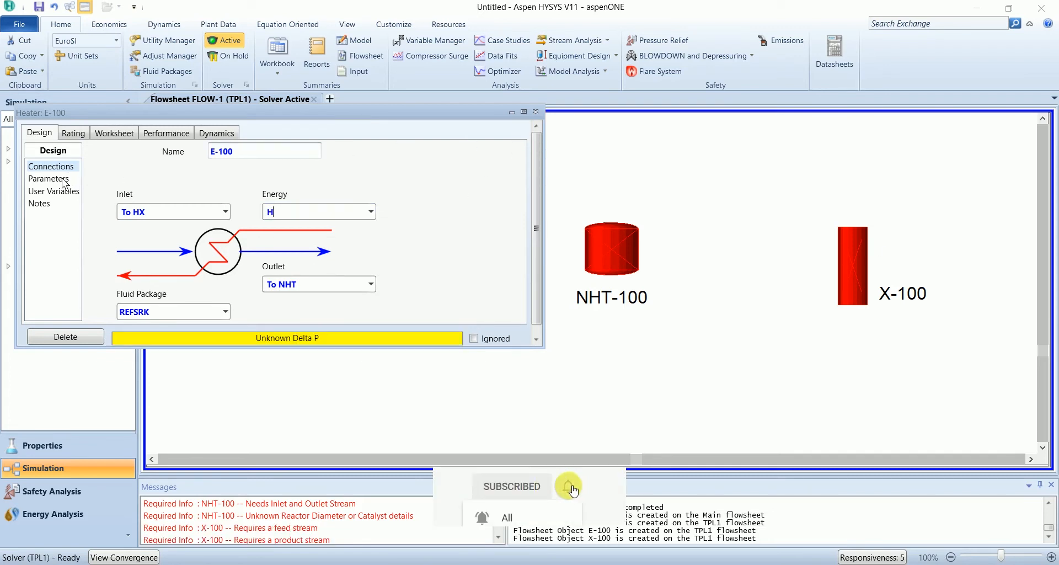
click(44, 178)
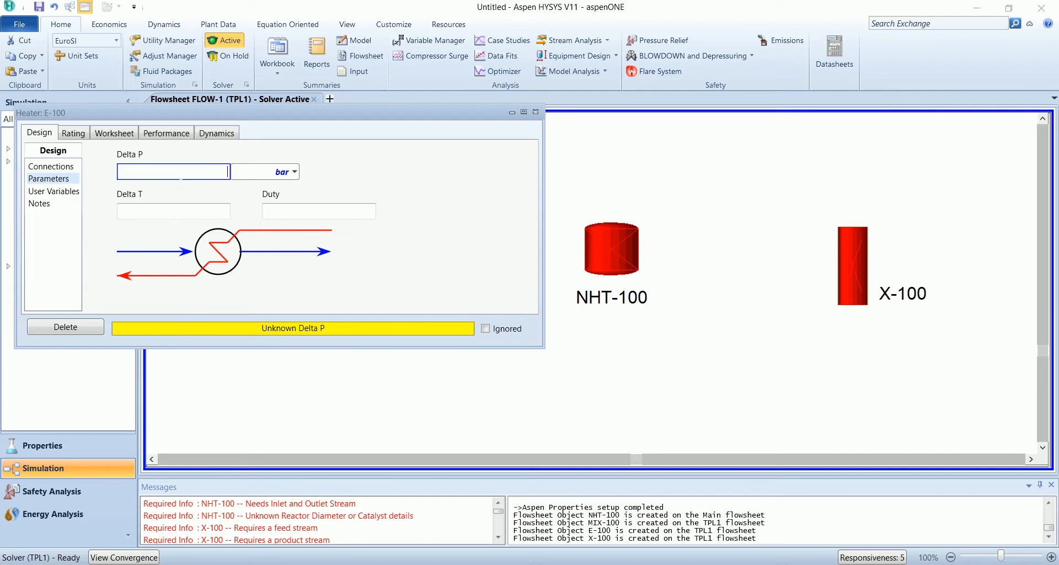
text(0)
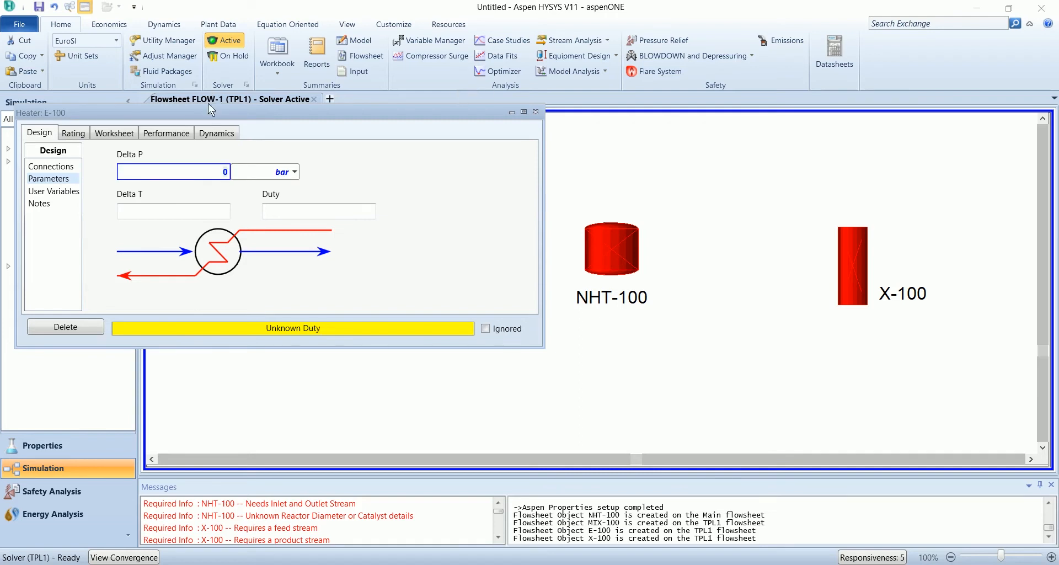
Step: Set the To NHT outlet temperature to 327 °C
click(114, 132)
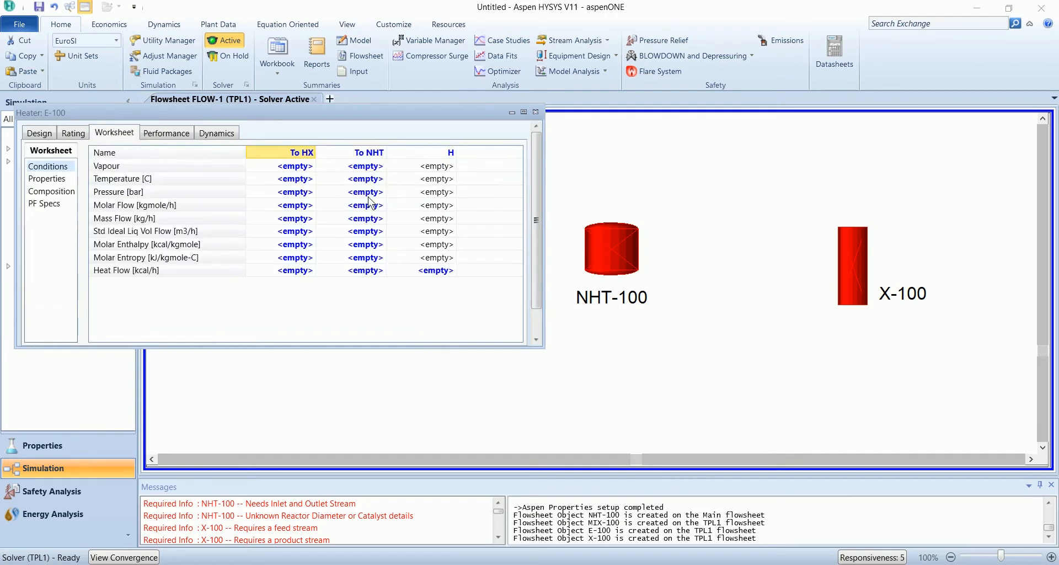
text(327.0)
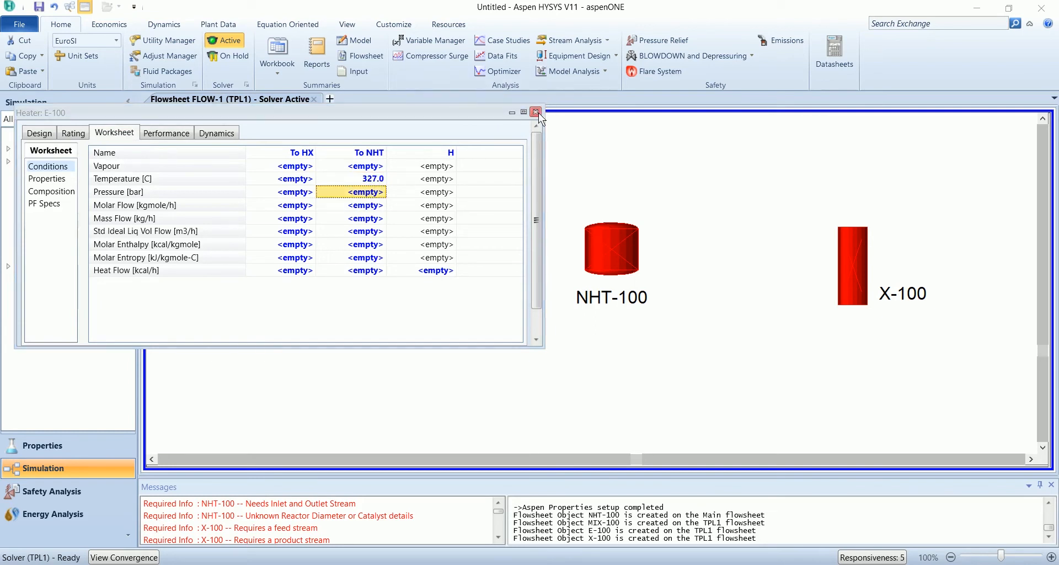
click(536, 112)
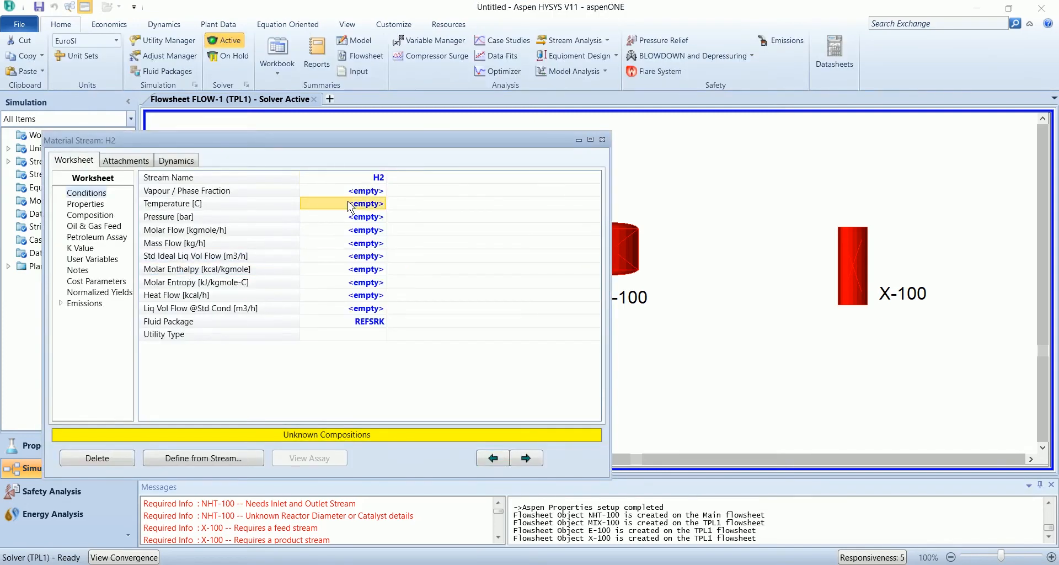
mouse_move(358, 213)
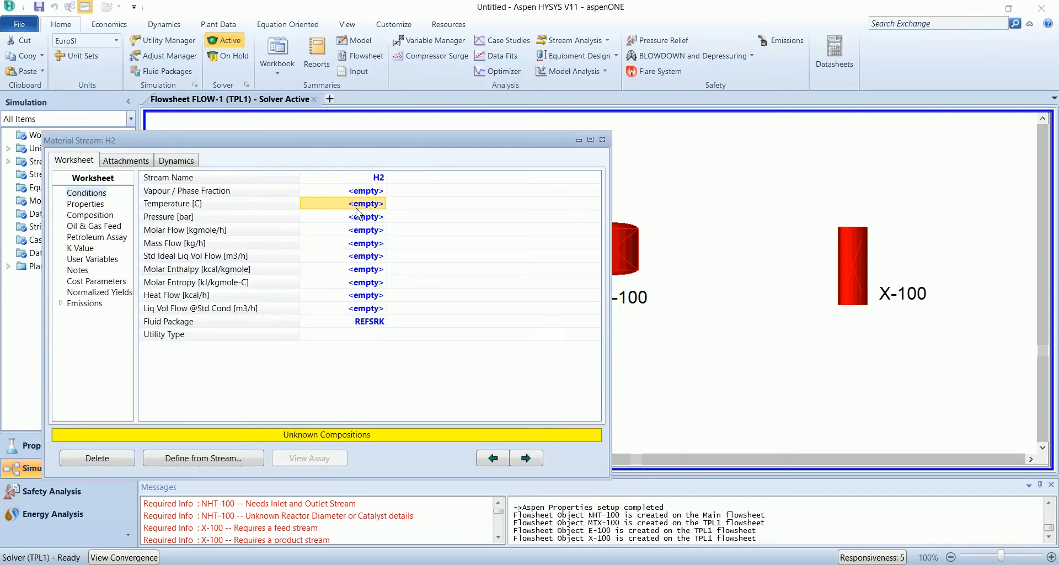
Step: Give H2 327 °C and 1538 kgmole/h, set its composition to pure hydrogen, and close the form
text(327.0)
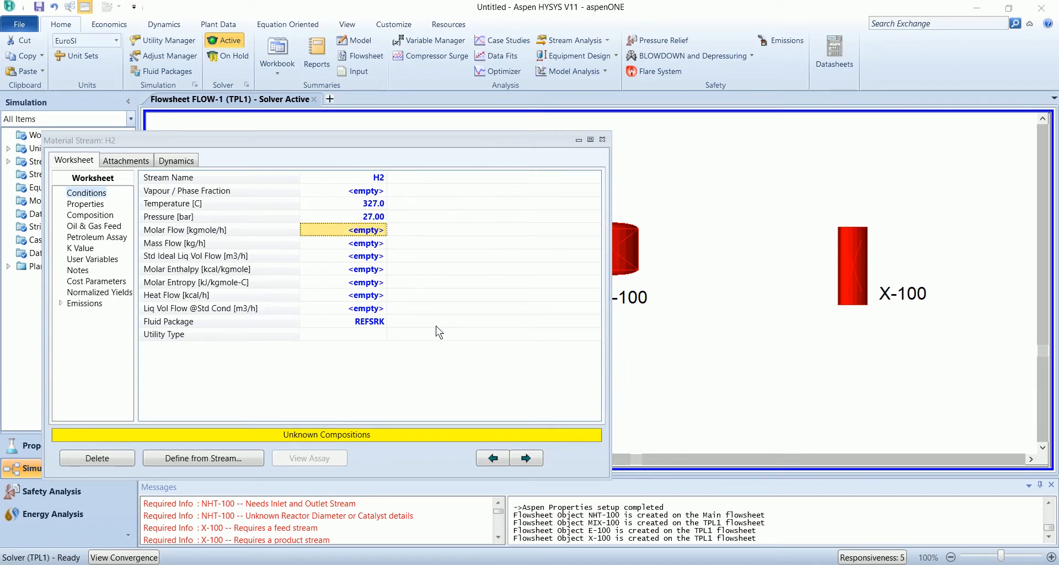
text(1538)
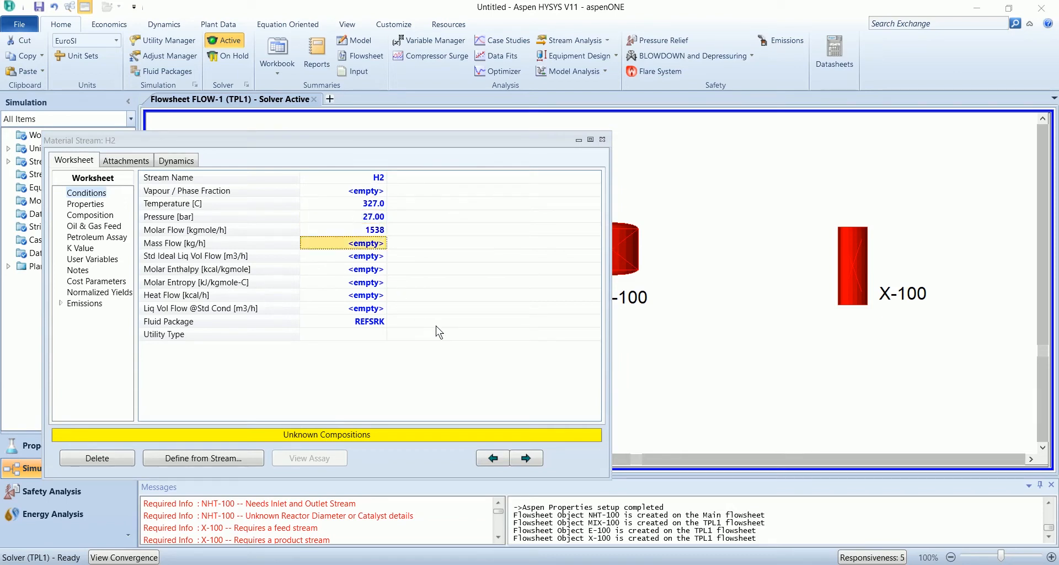
click(90, 215)
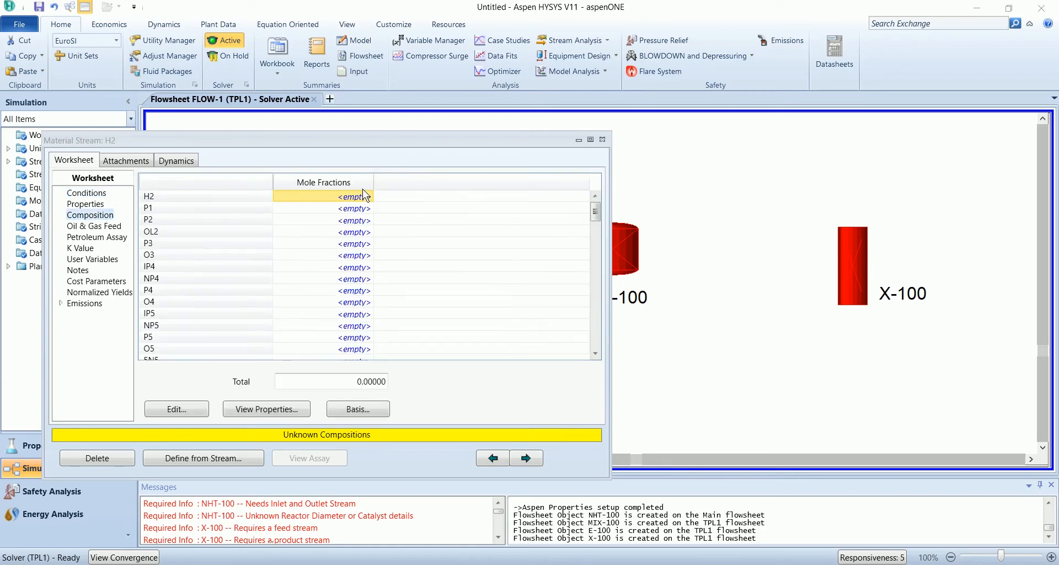
click(176, 409)
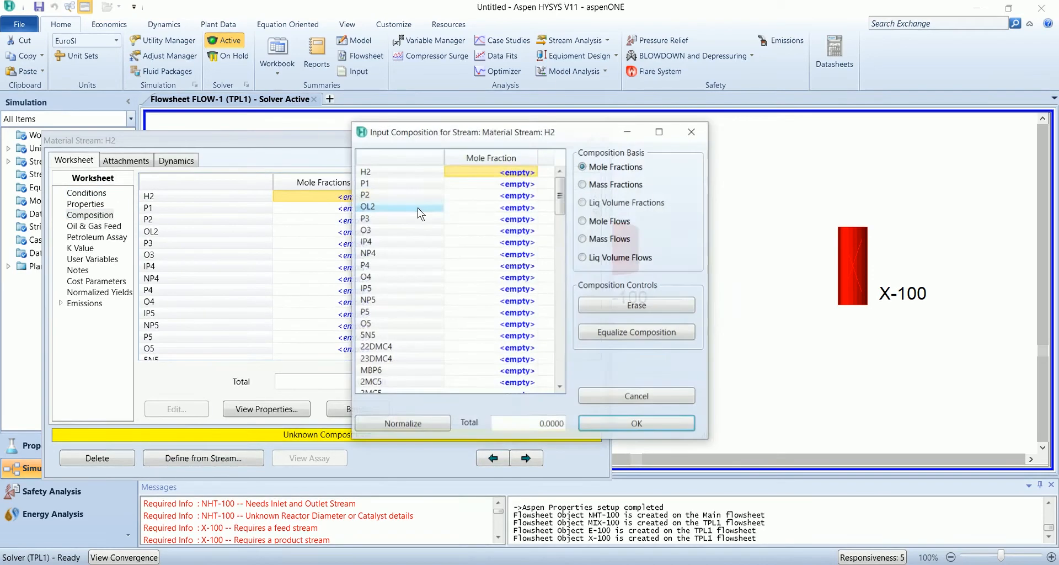
text(1.0000)
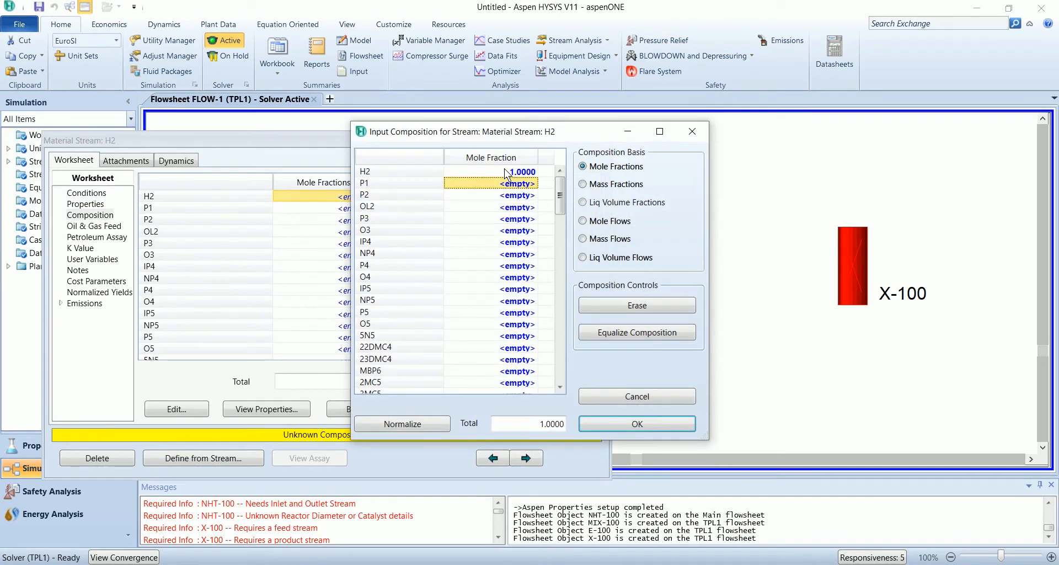
click(636, 396)
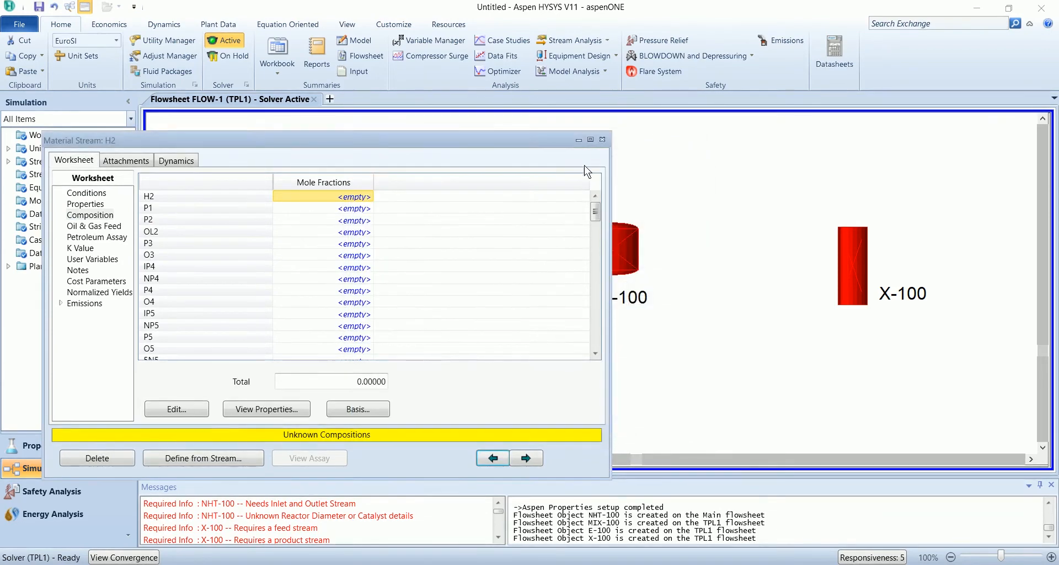
click(603, 139)
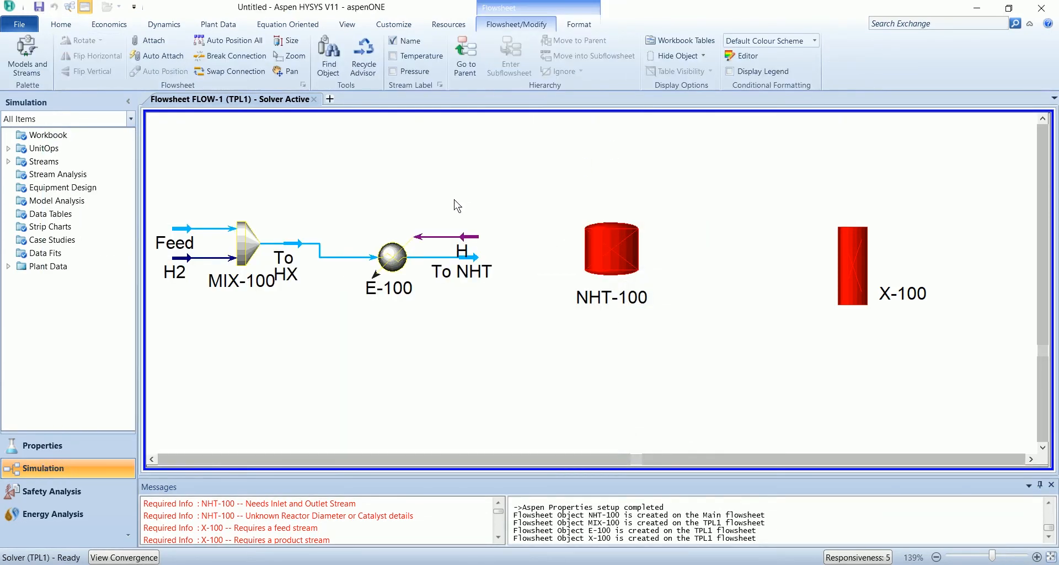
mouse_move(601, 277)
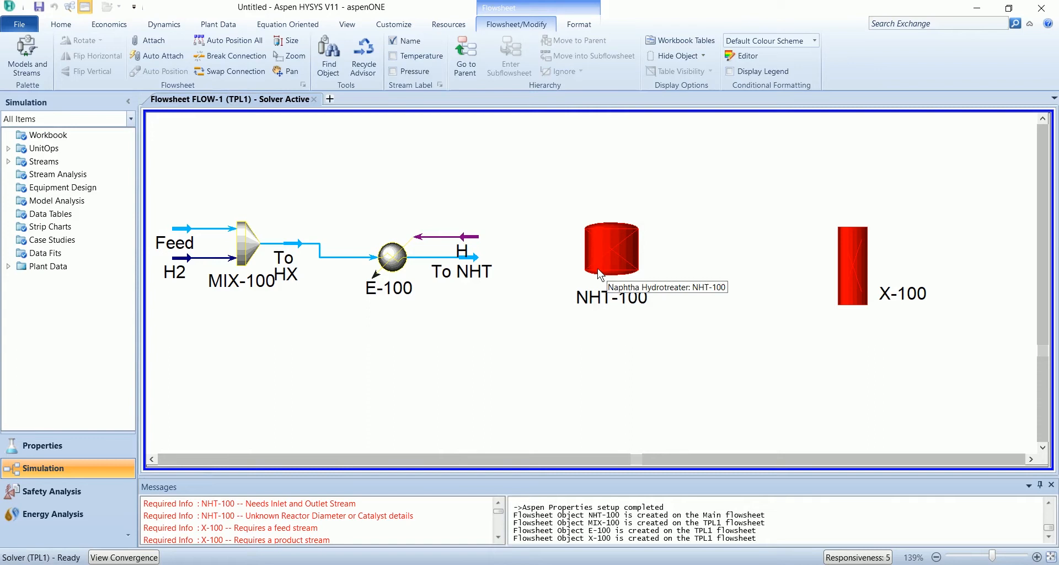
mouse_move(610, 270)
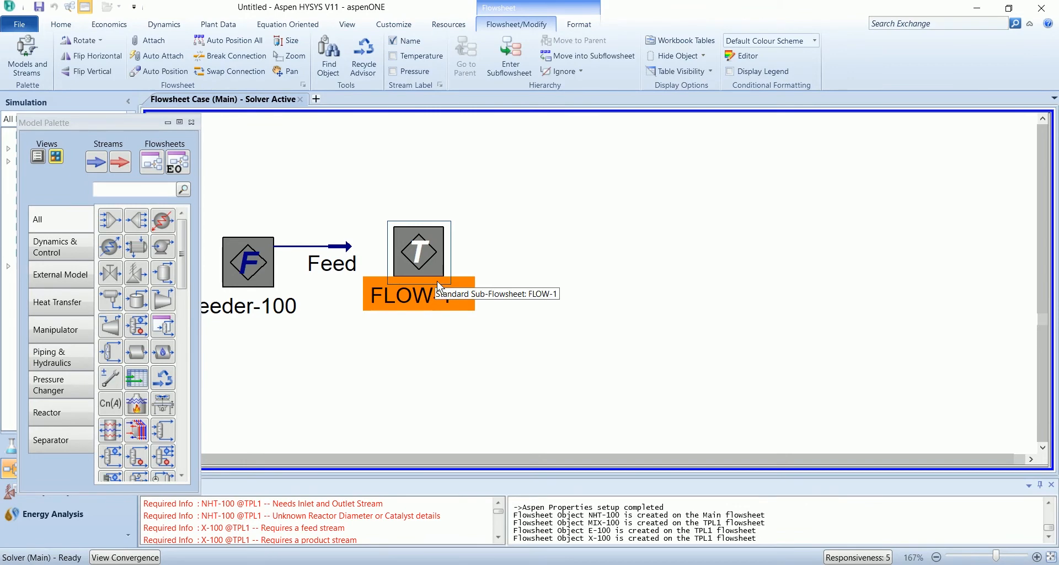
double_click(418, 252)
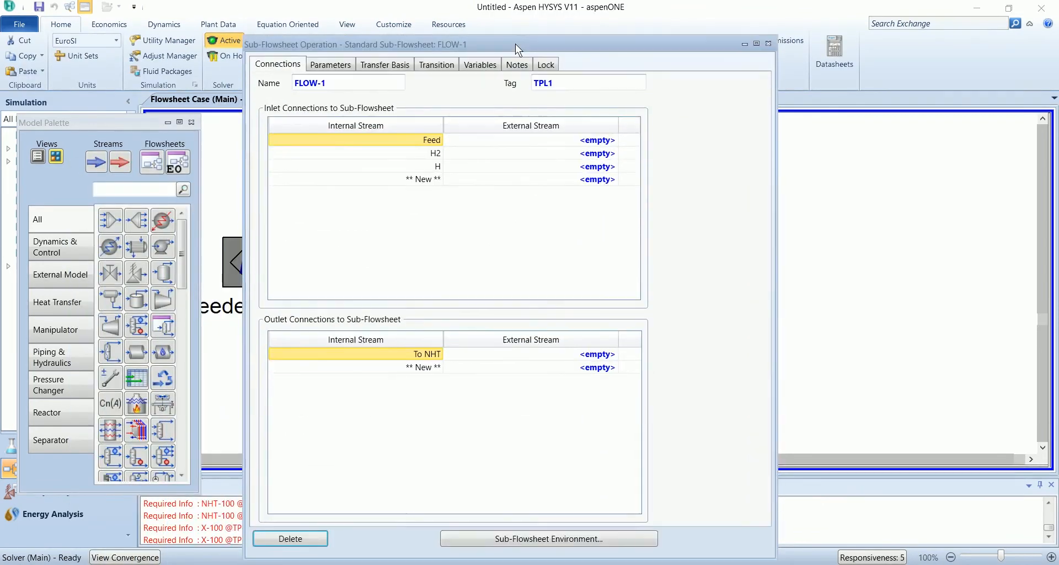
mouse_move(631, 146)
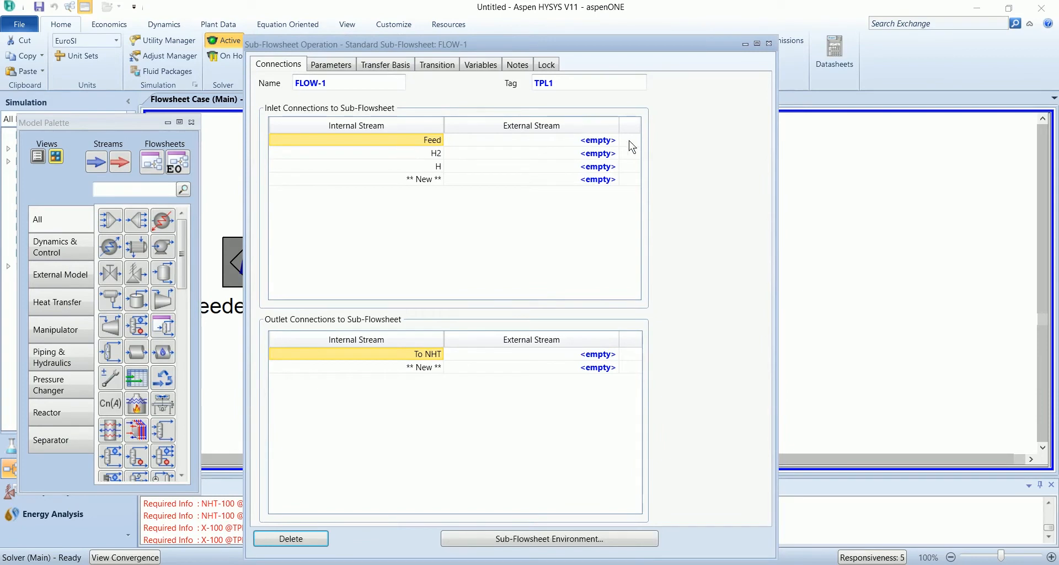
click(613, 139)
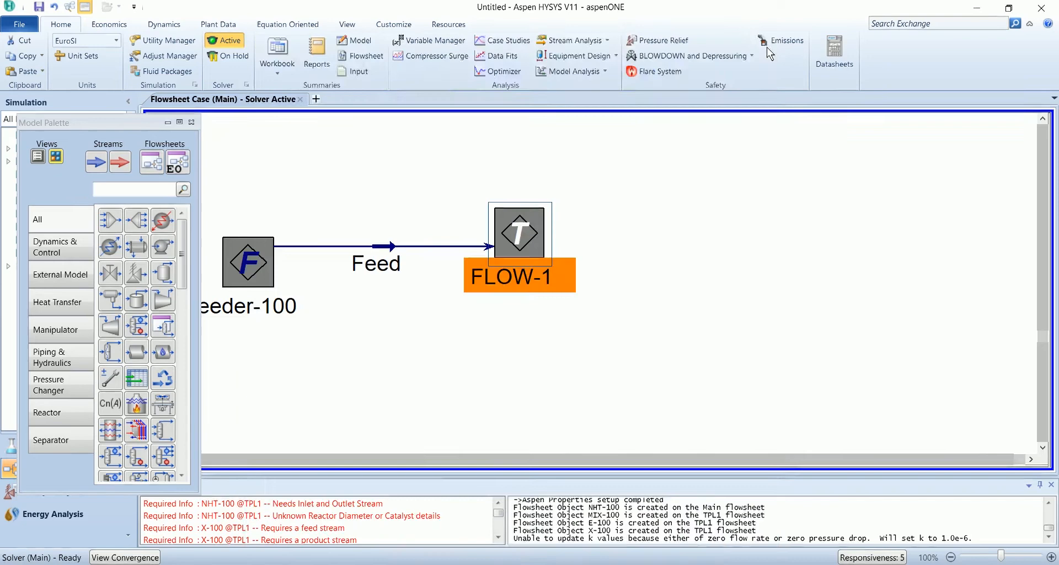
click(381, 246)
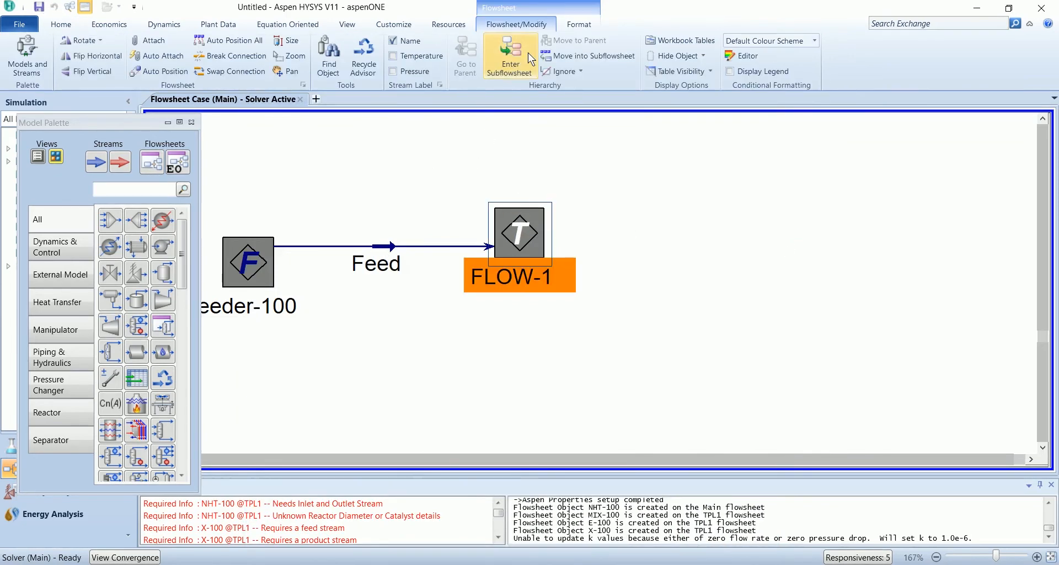
click(510, 55)
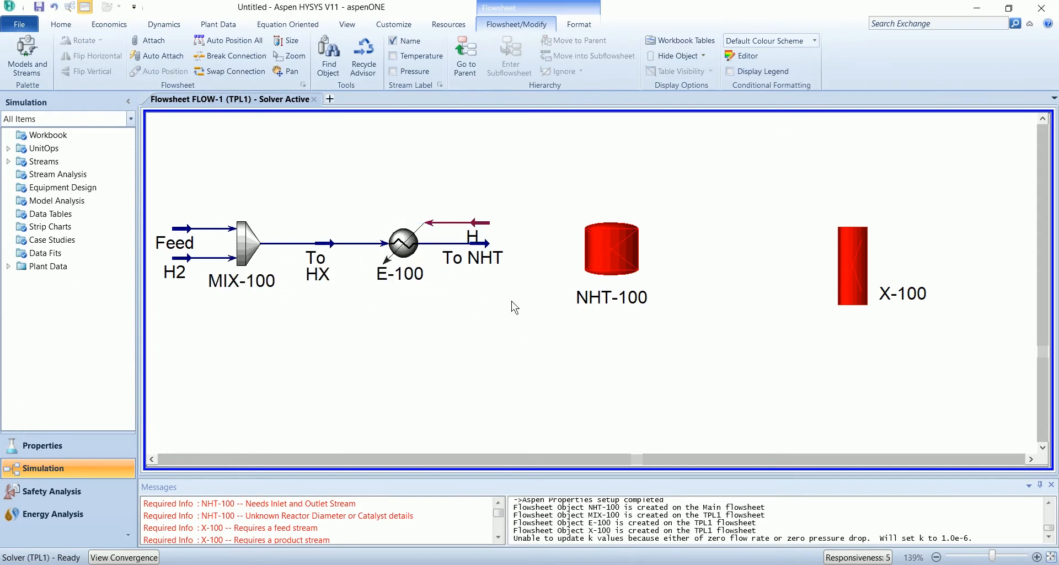
Step: Set NHT-100's effluent to To Sep and its diameter to 2.5 m
double_click(611, 249)
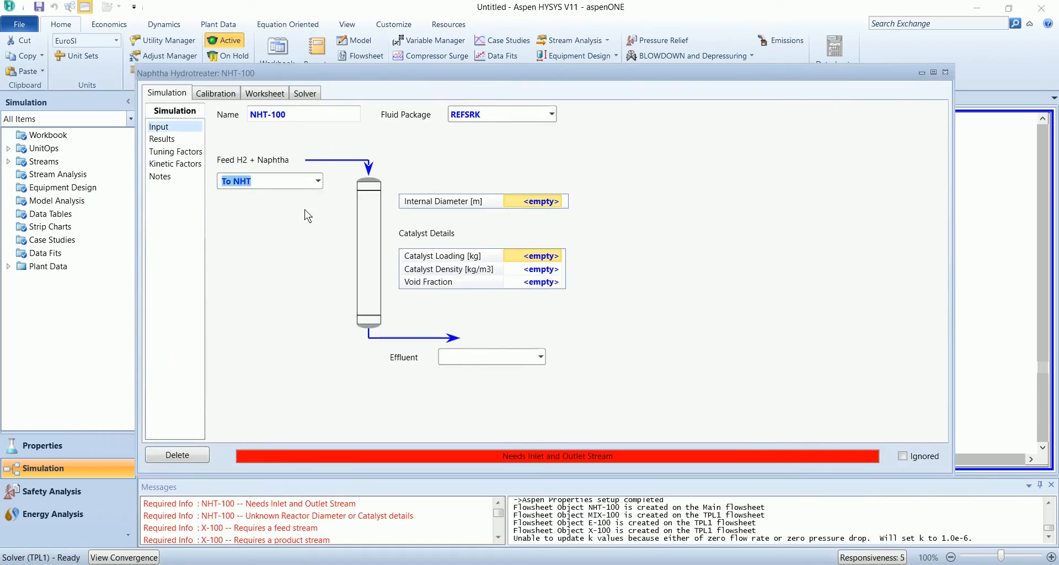
click(486, 356)
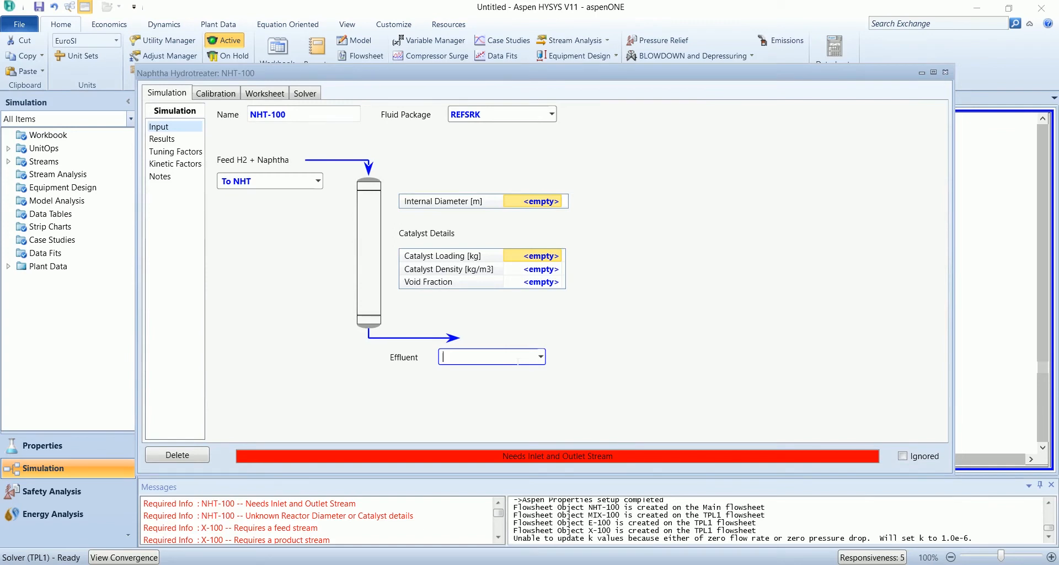
text(To Sep)
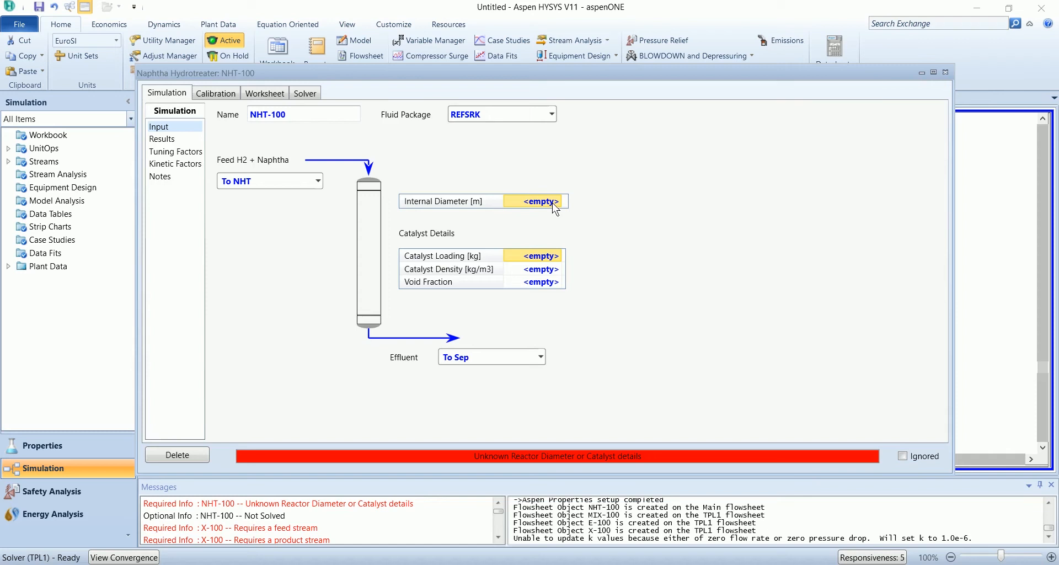
text(2.500)
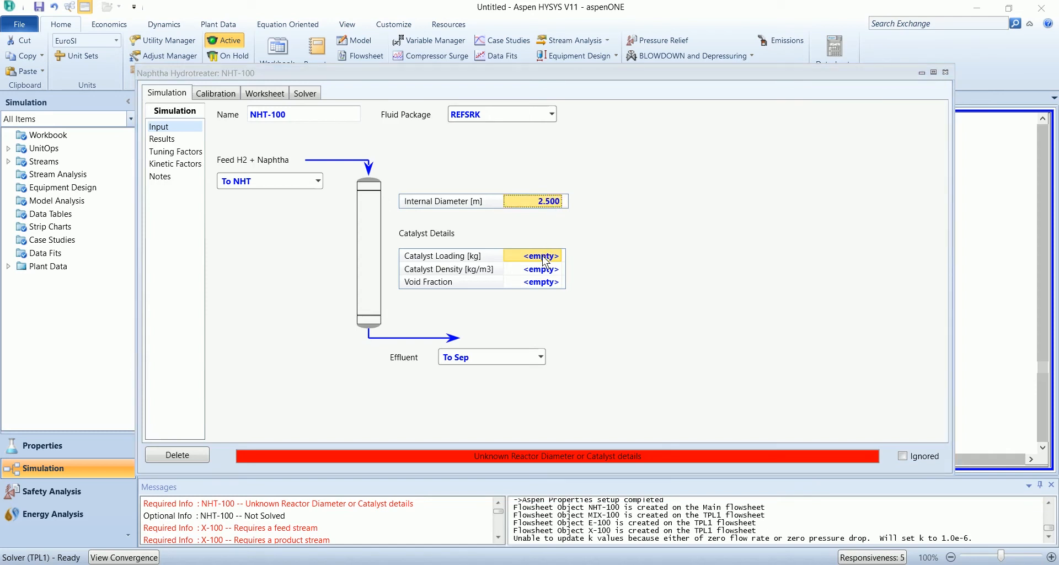
Step: Enter catalyst loading 6135 kg, density 1000 kg/m3 and void fraction 0.5
text(613)
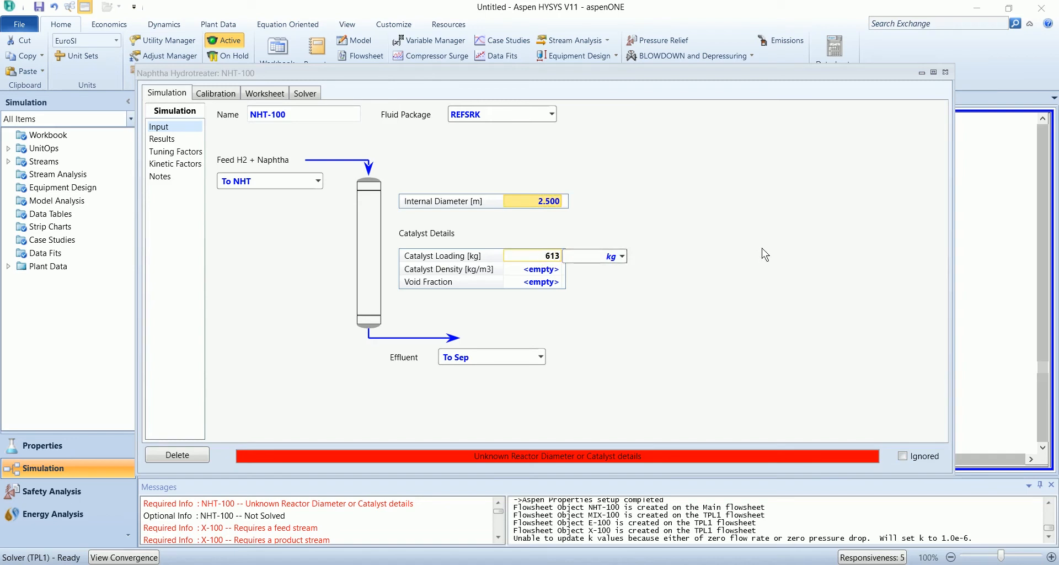
text(6135)
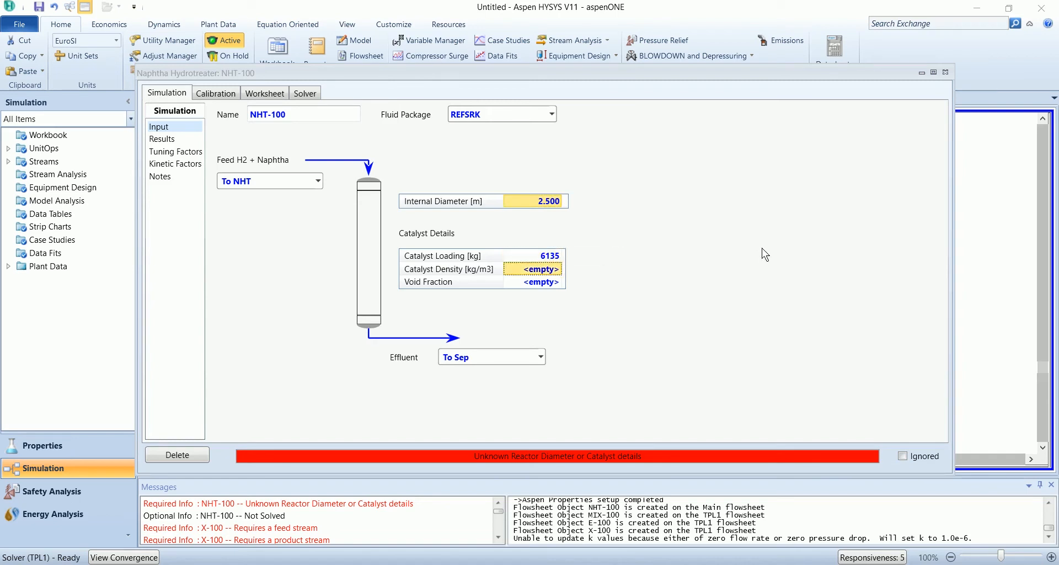
text(0)
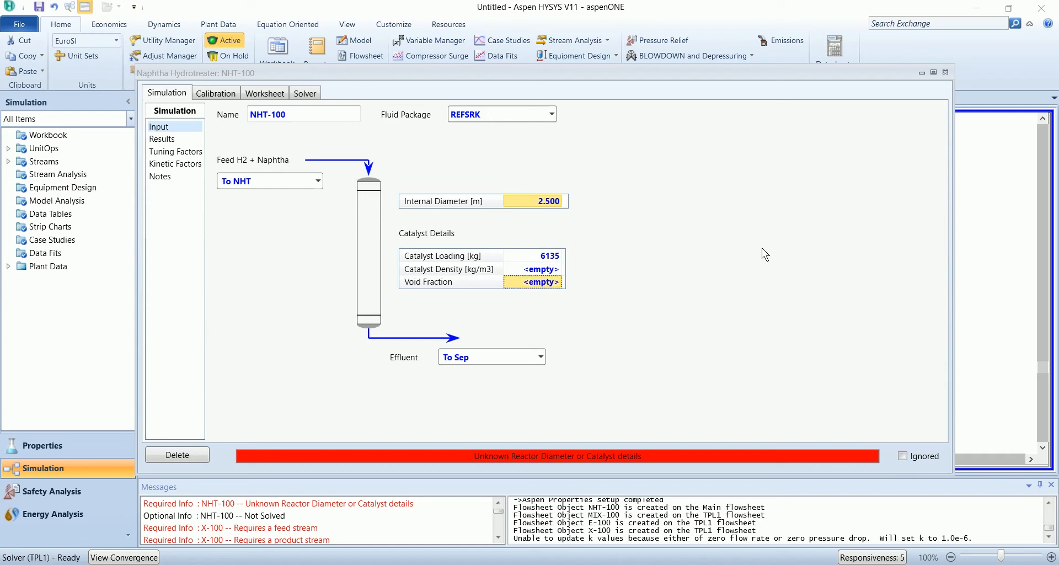
text(1000)
text(0.5000)
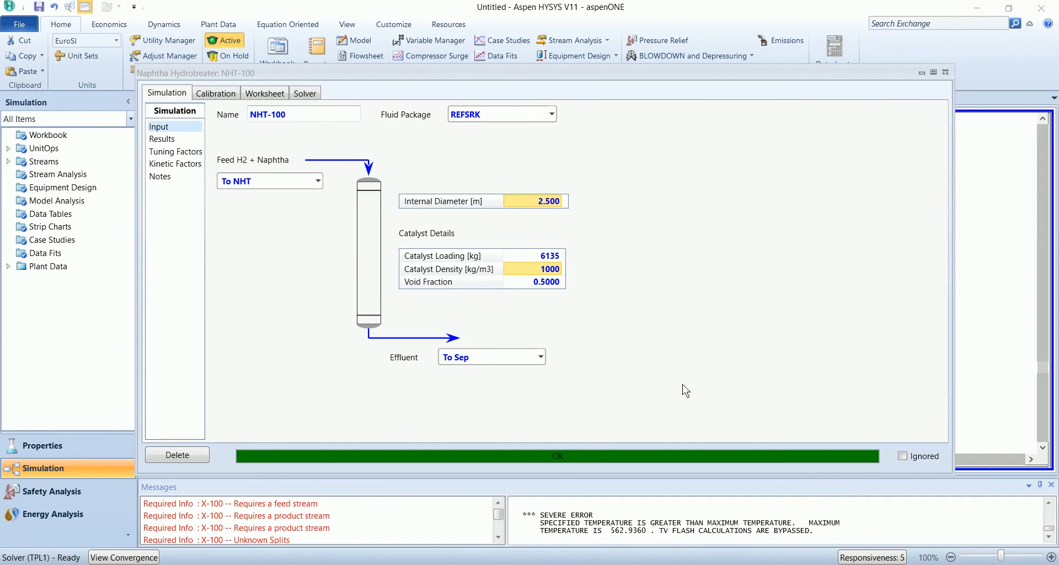
mouse_move(945, 73)
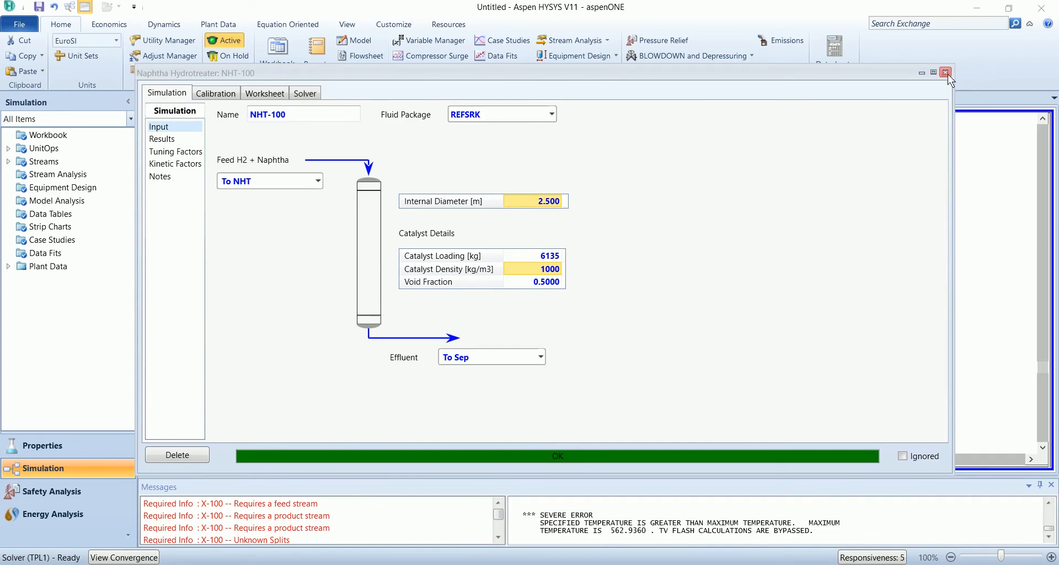
Step: Close the reactor form and set splitter X-100's fluid package to REFSRK
click(946, 72)
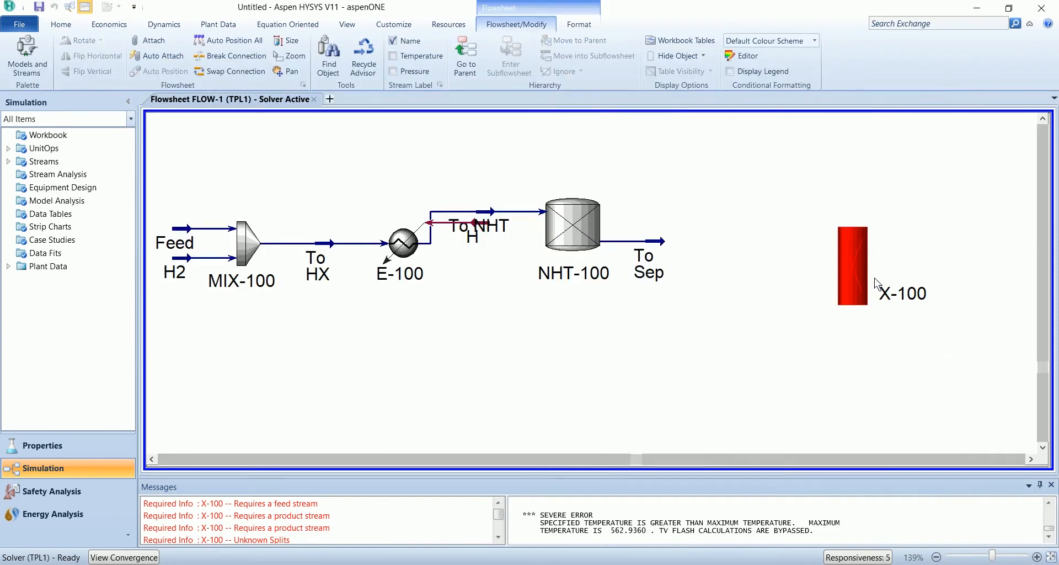
double_click(852, 267)
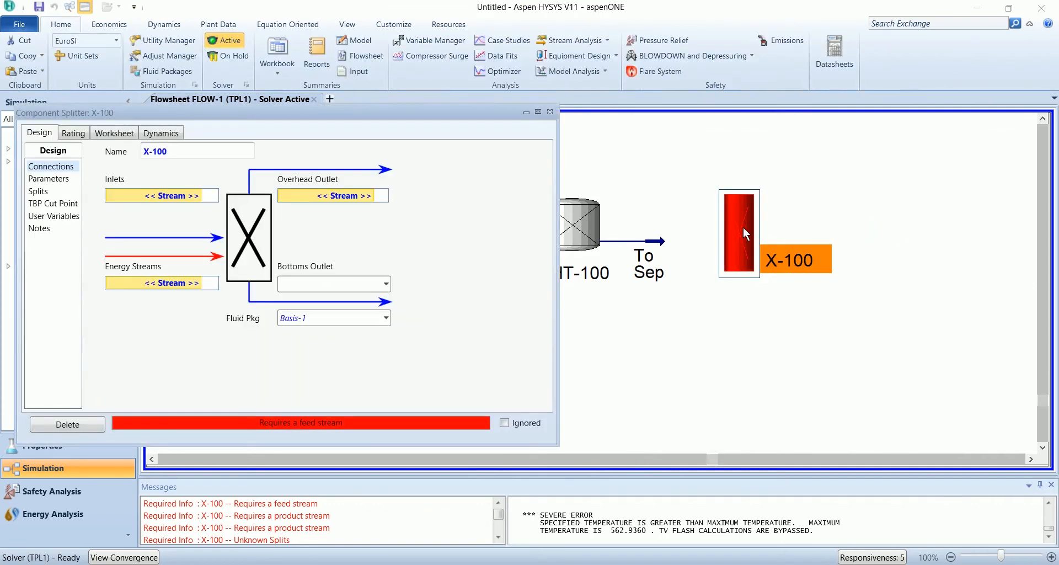
click(385, 318)
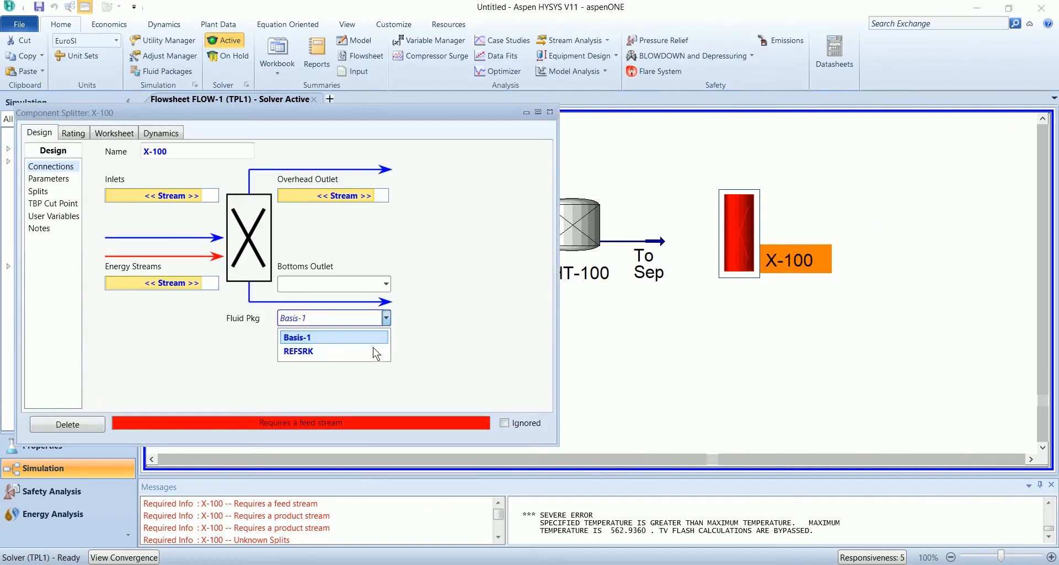
click(298, 352)
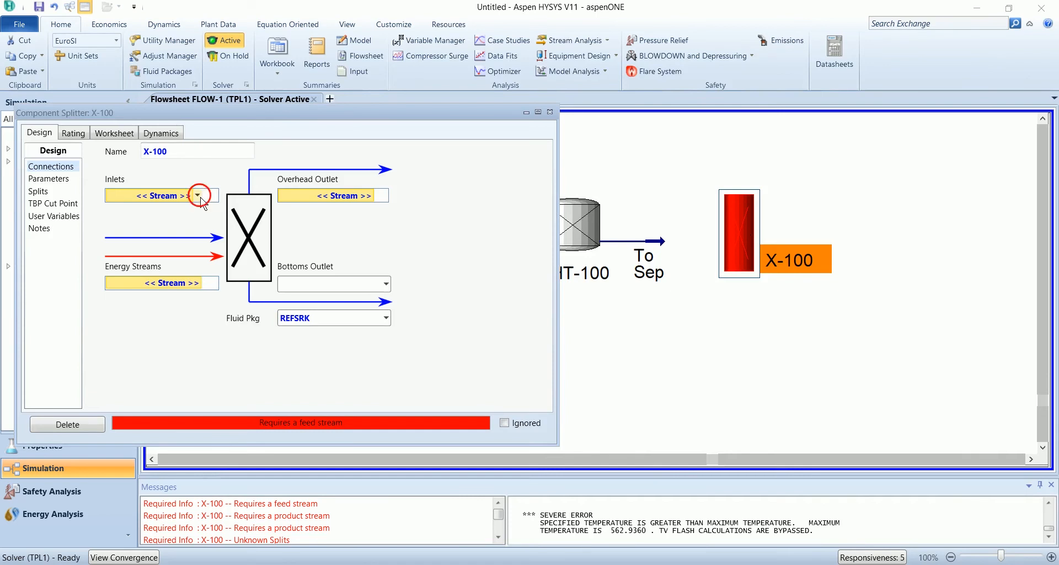
Step: Connect To Sep as X-100's inlet, with Gas overhead and to CCR bottoms
click(192, 196)
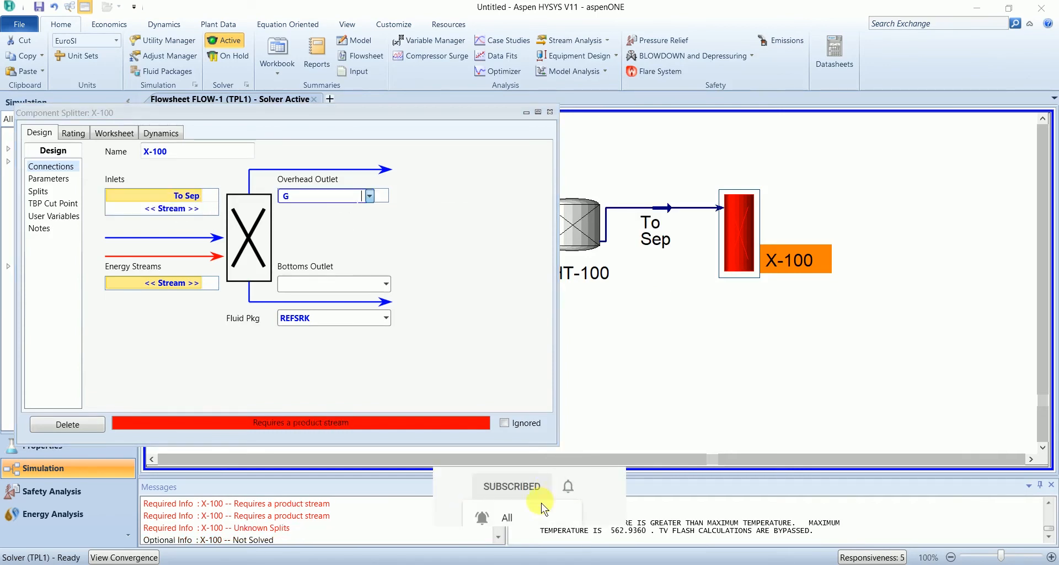
text(Gas)
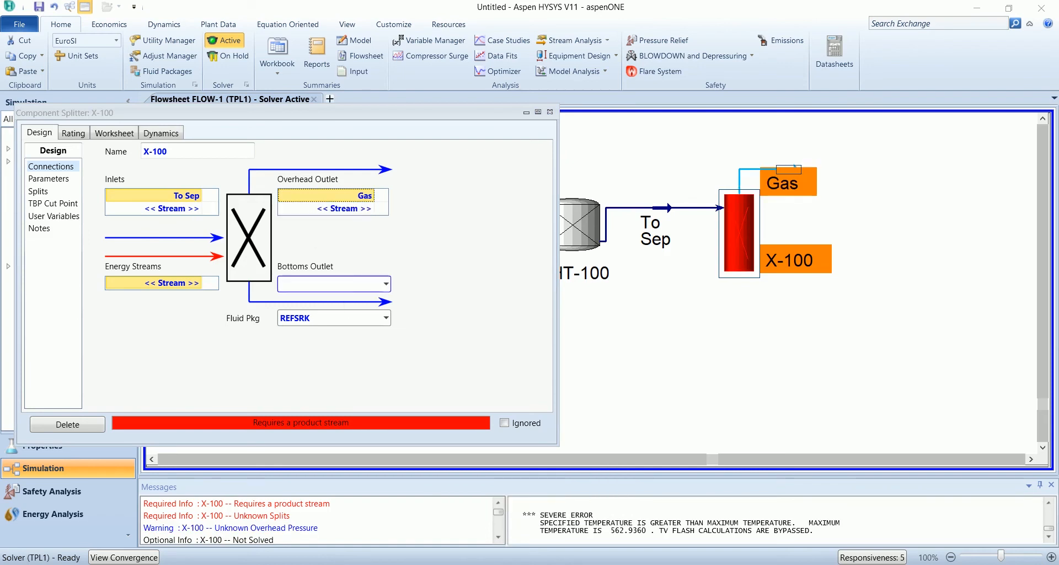
text(to)
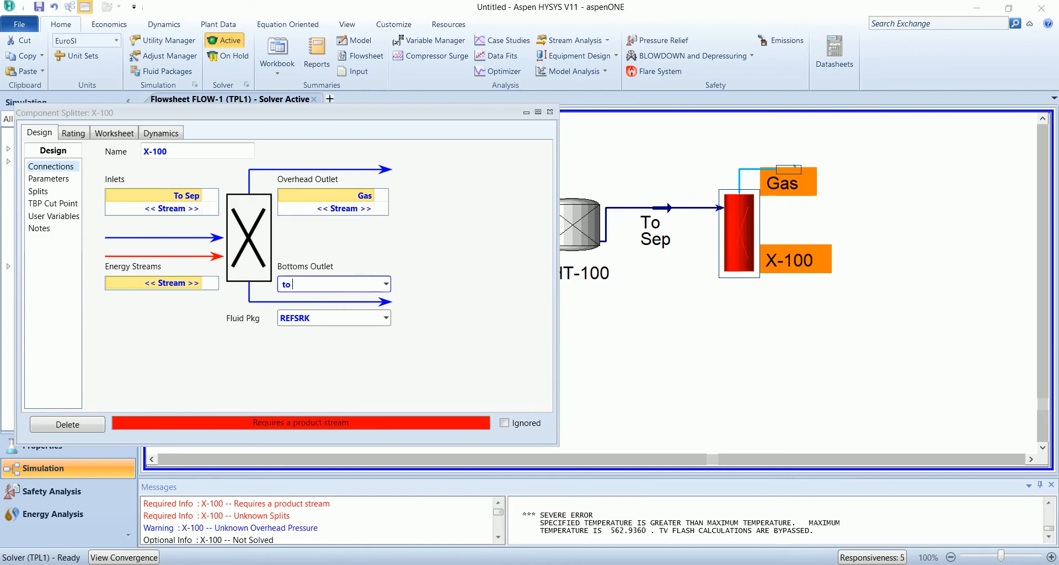
text(CR)
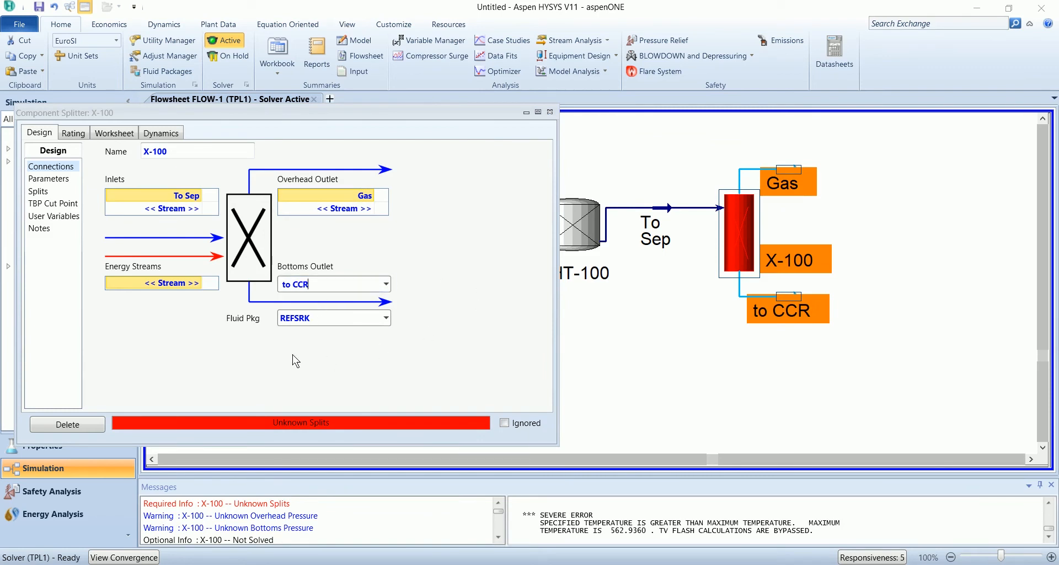
mouse_move(200, 327)
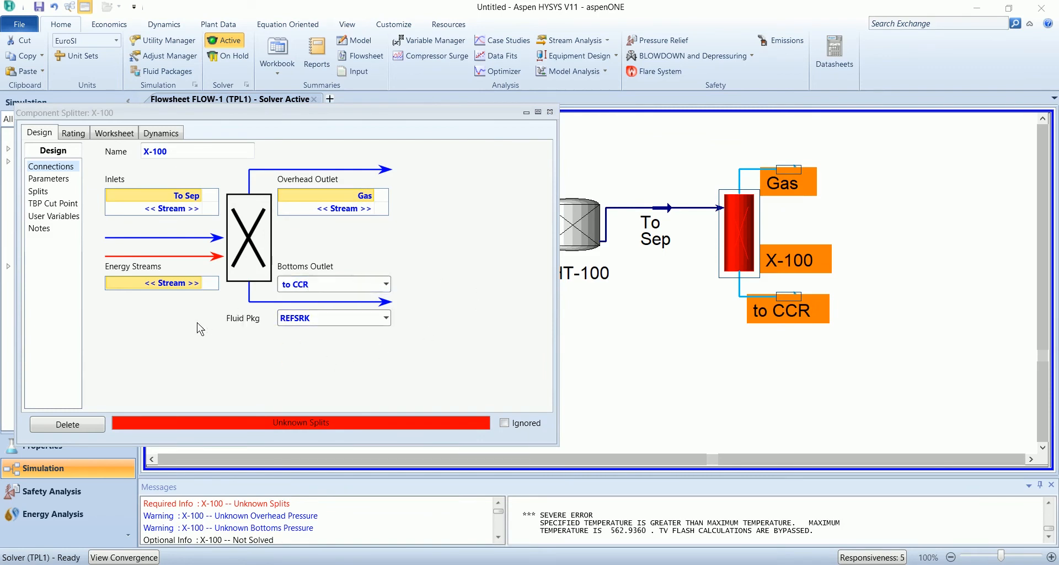
mouse_move(53, 184)
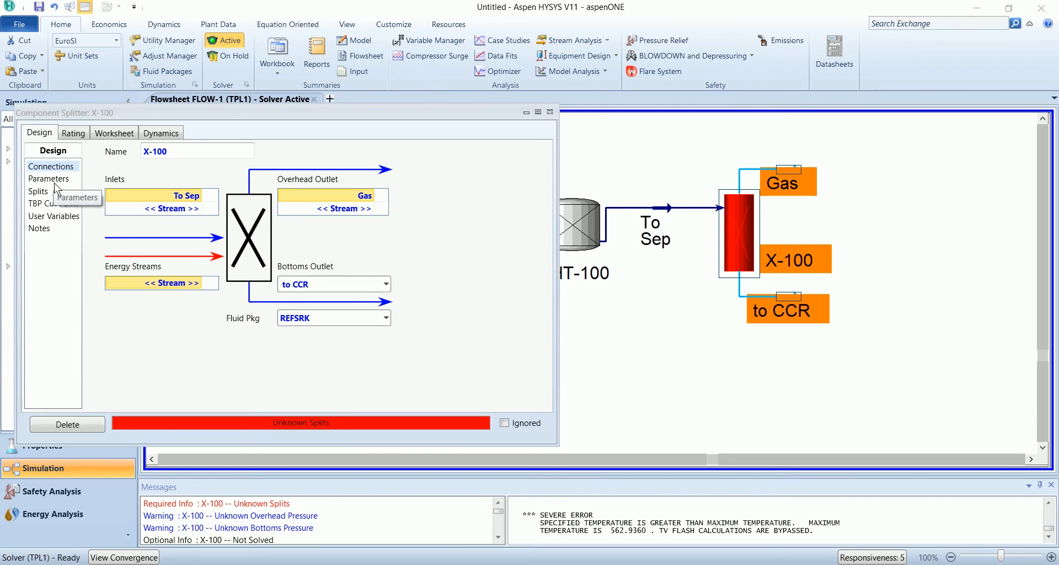
Step: Fill in X-100's component split fractions on the Splits page
click(48, 178)
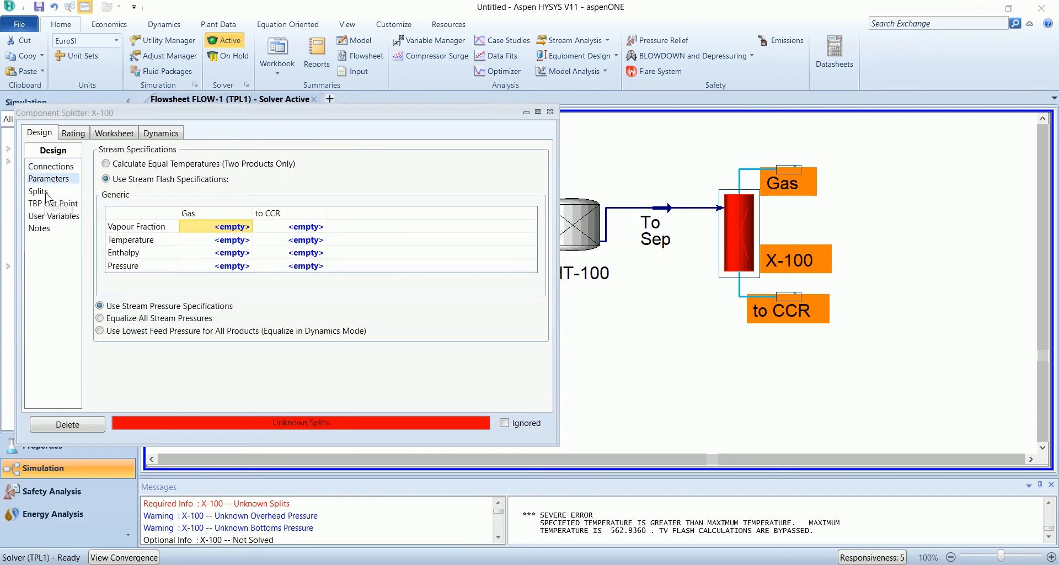
click(38, 191)
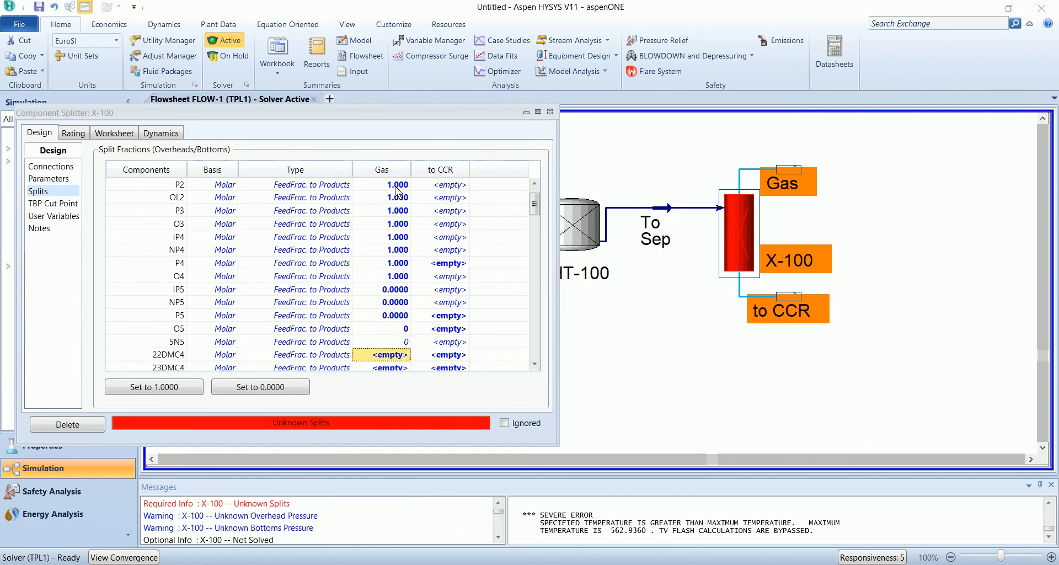
scroll(down, 3)
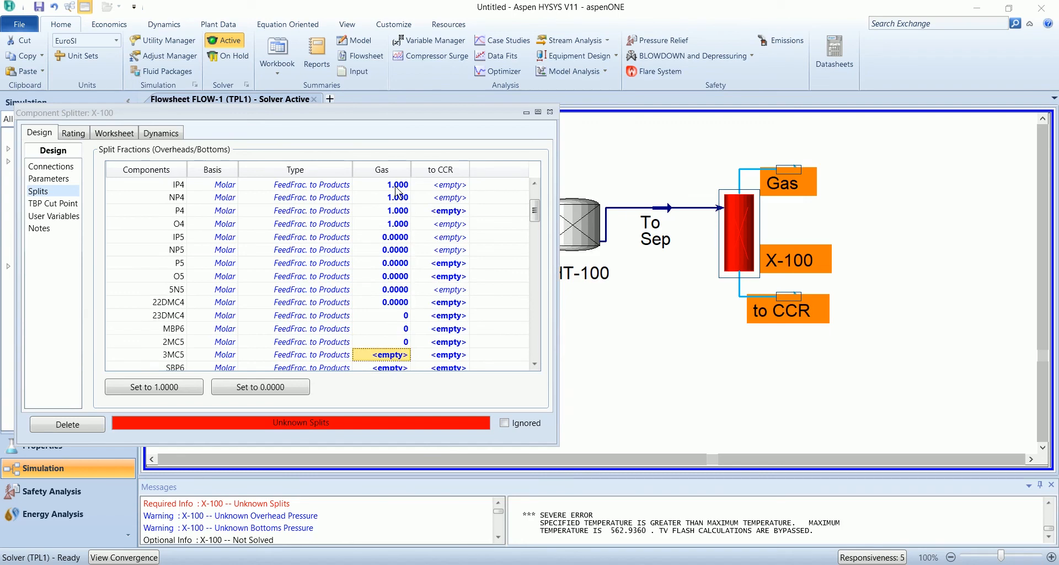
Step: Specify equal product temperatures and equalize all product stream pressures
click(40, 178)
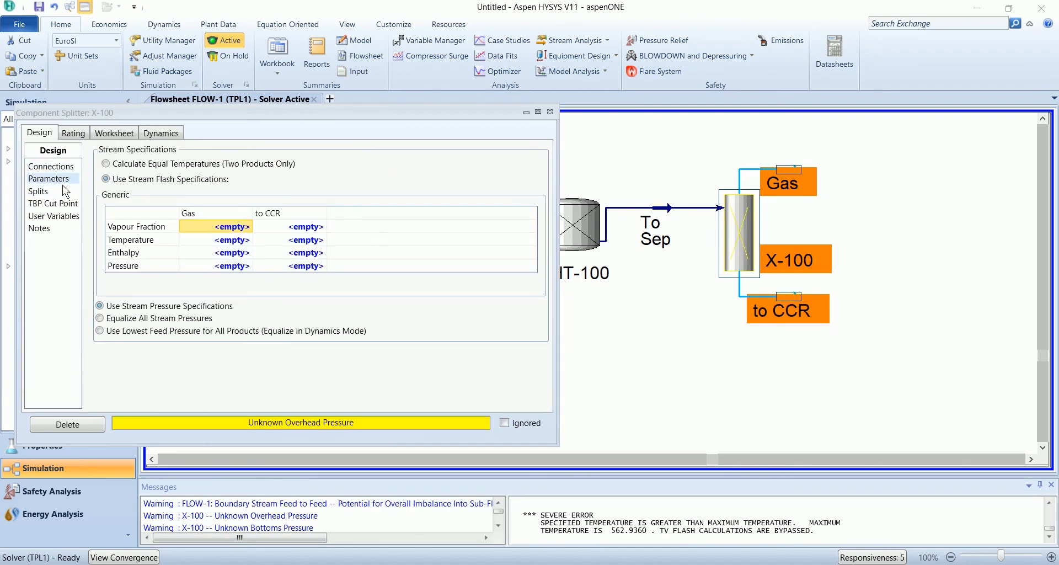
click(106, 163)
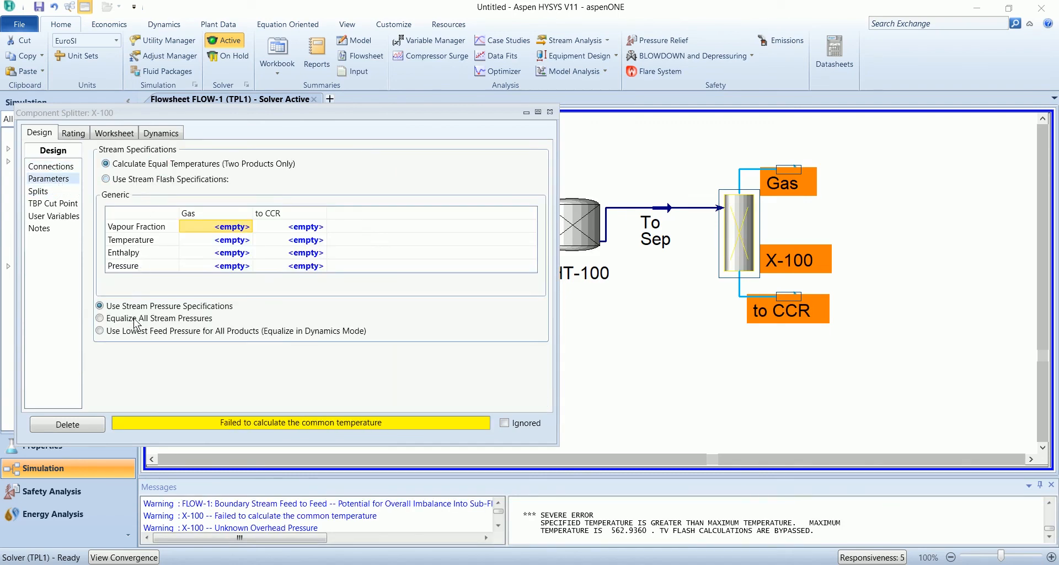
click(100, 317)
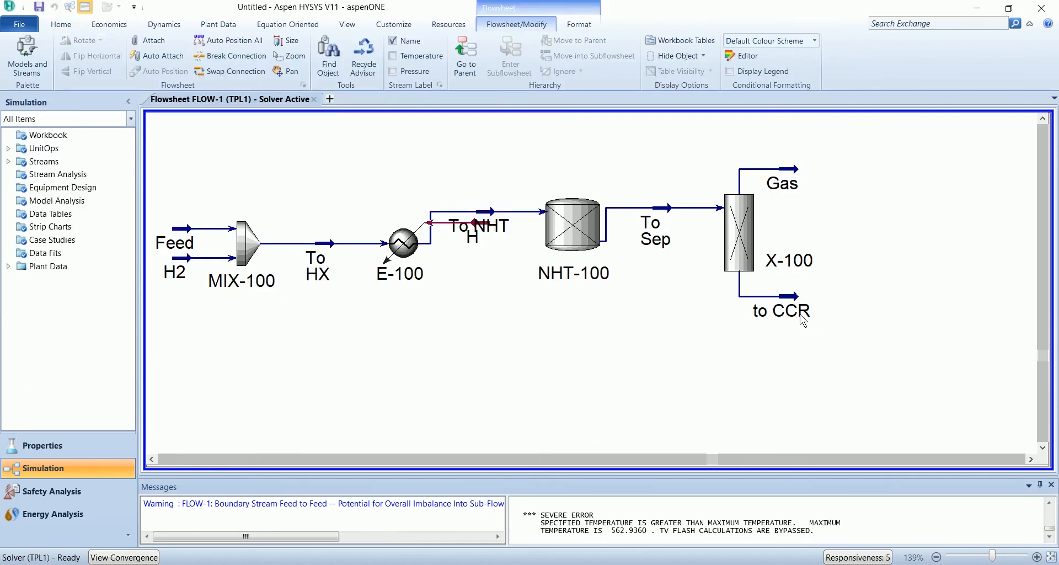
Step: On the main flowsheet, map FLOW-1's to CCR outlet to external stream To CCR
click(782, 311)
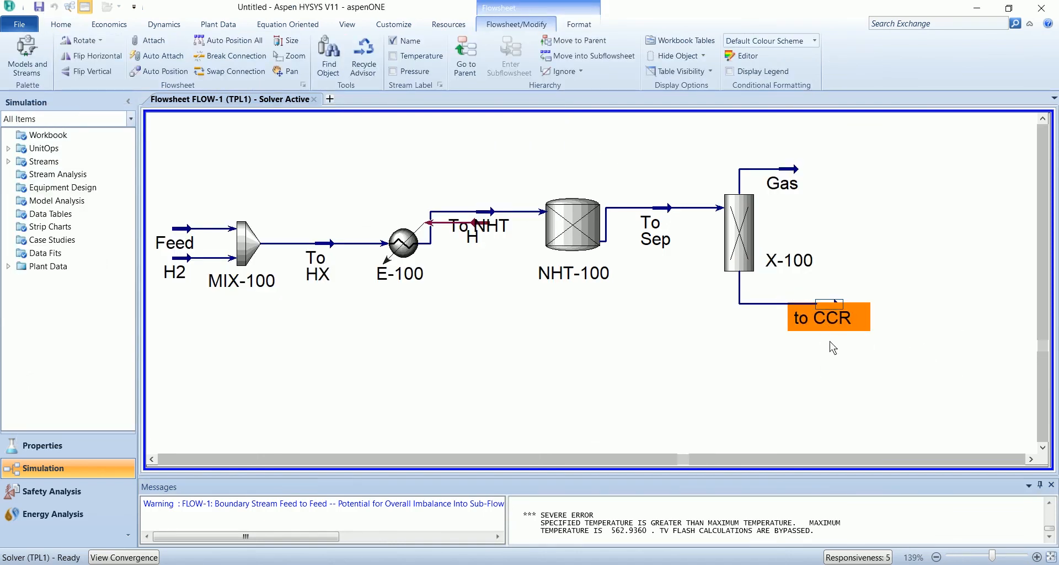
click(465, 52)
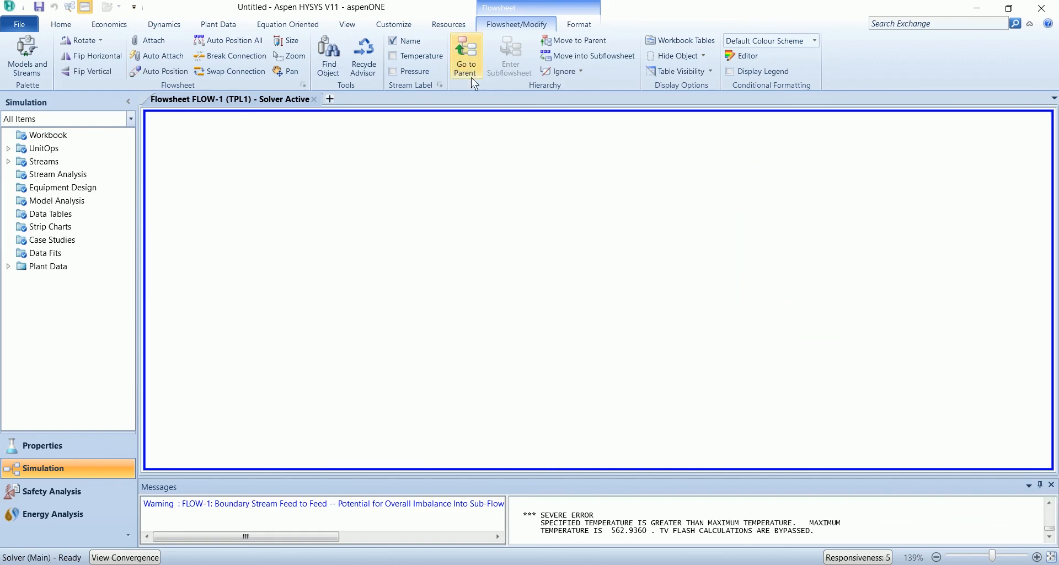
click(465, 53)
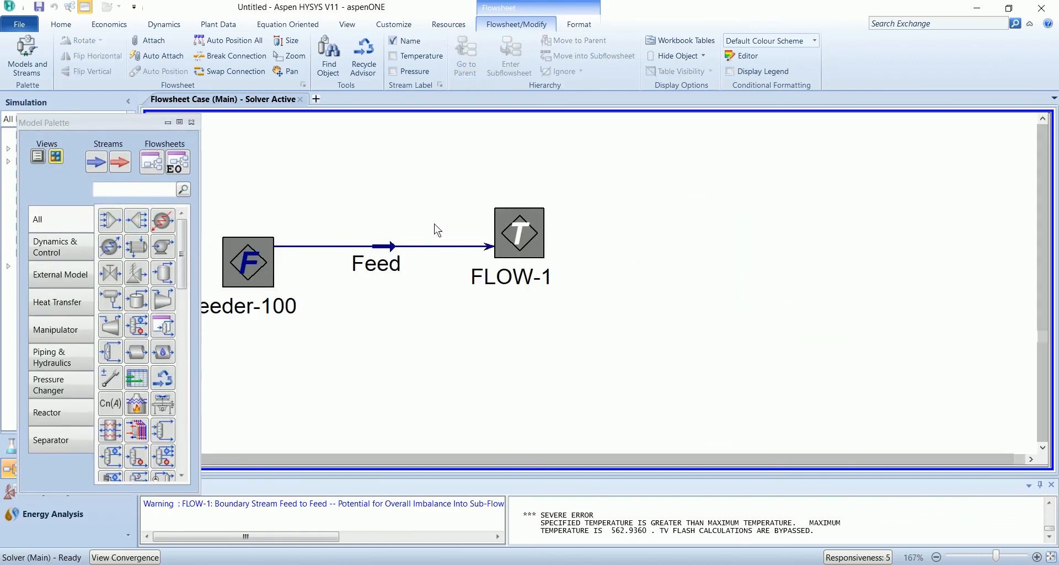
double_click(519, 232)
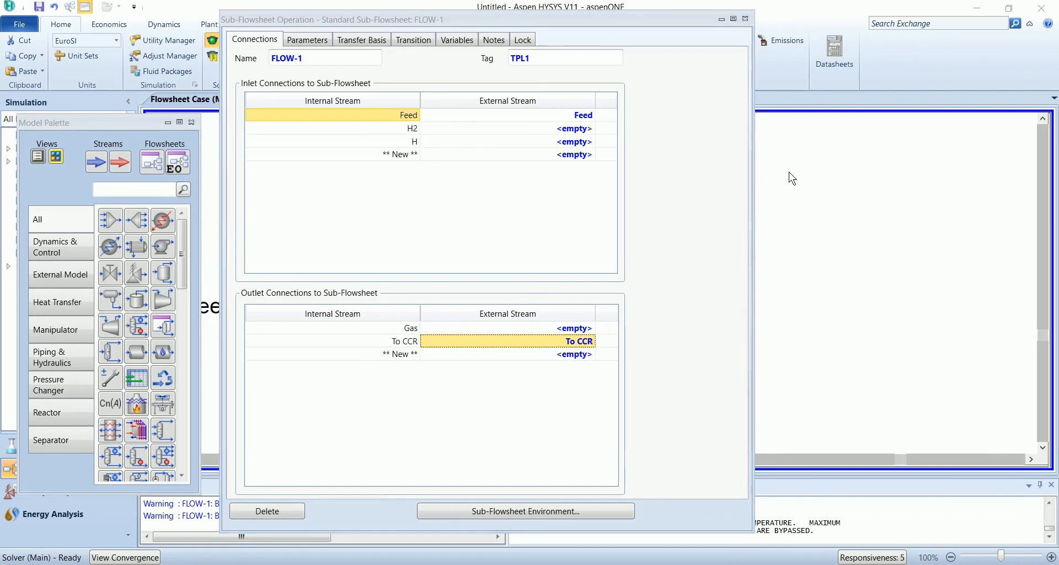
mouse_move(756, 23)
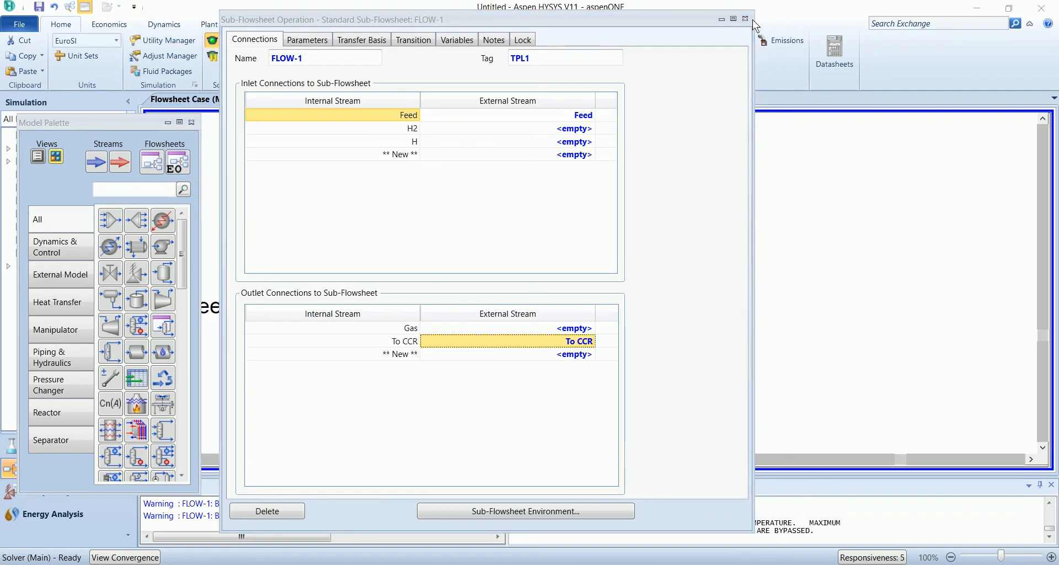
click(745, 17)
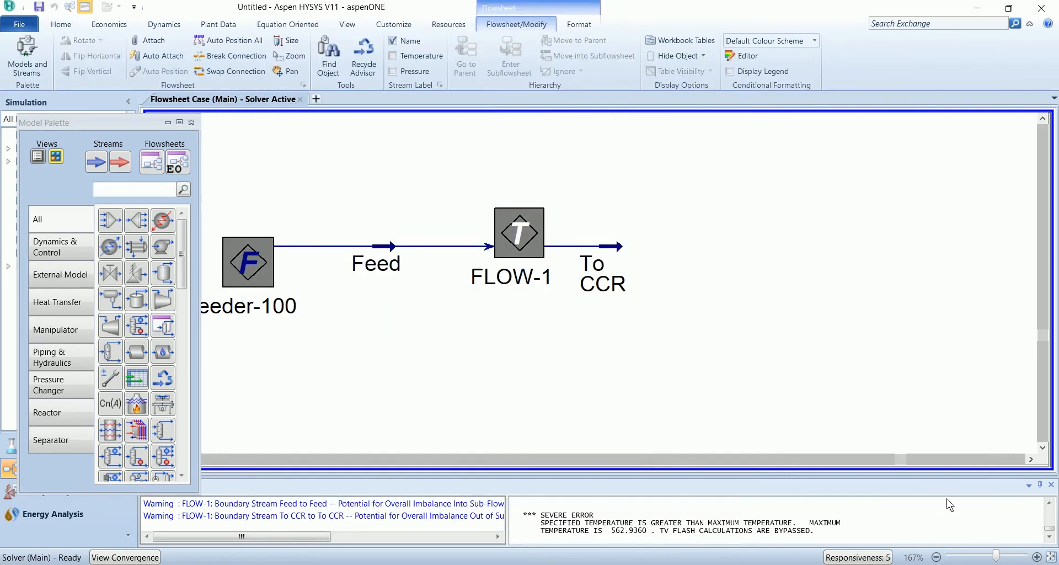